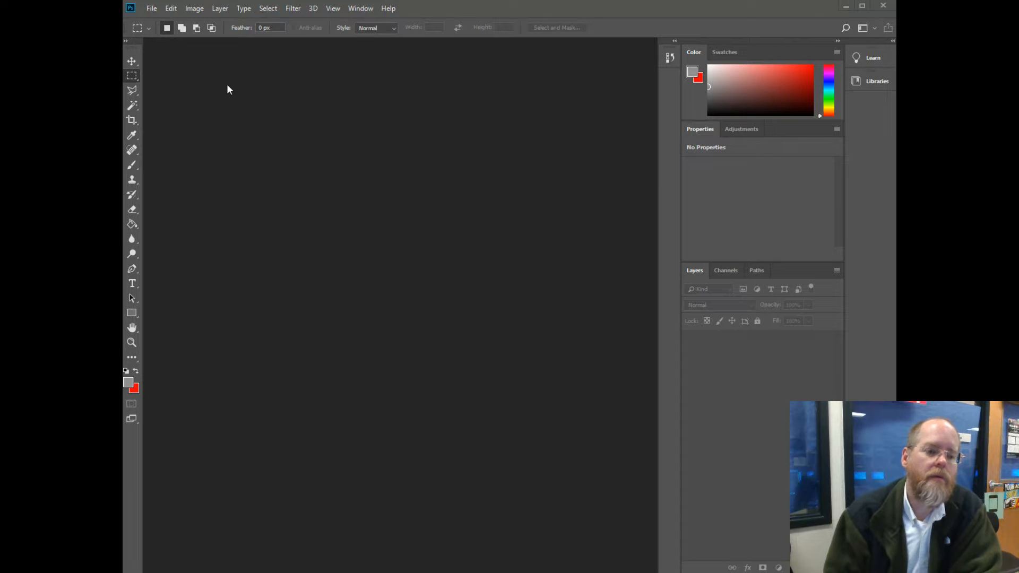
mouse_move(203, 64)
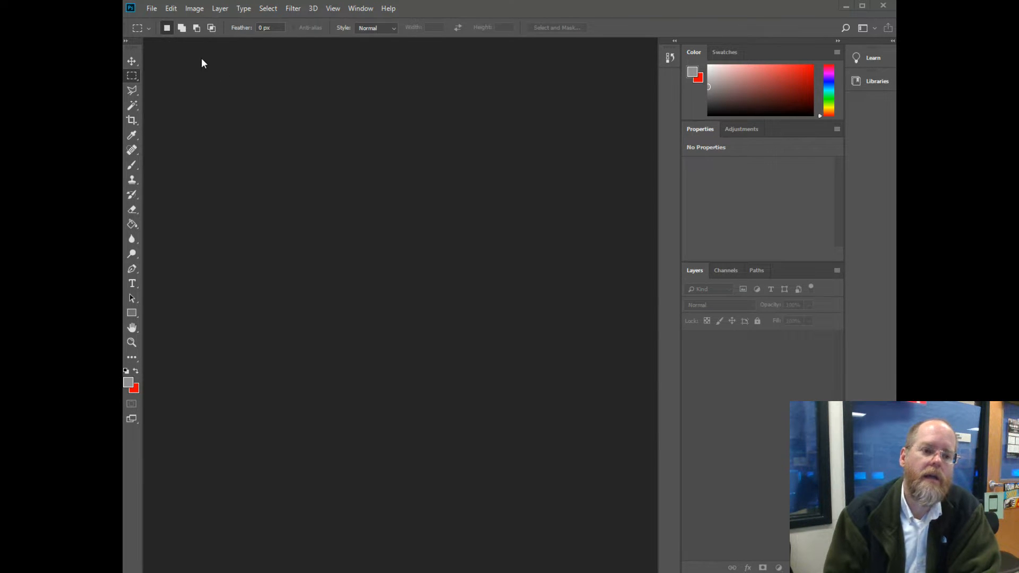
left_click(152, 8)
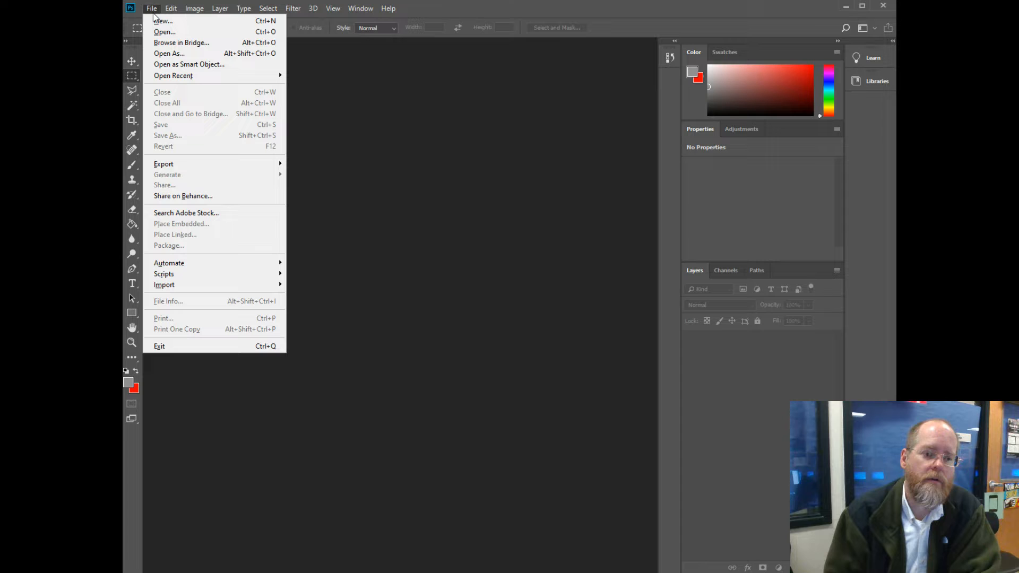
mouse_move(201, 80)
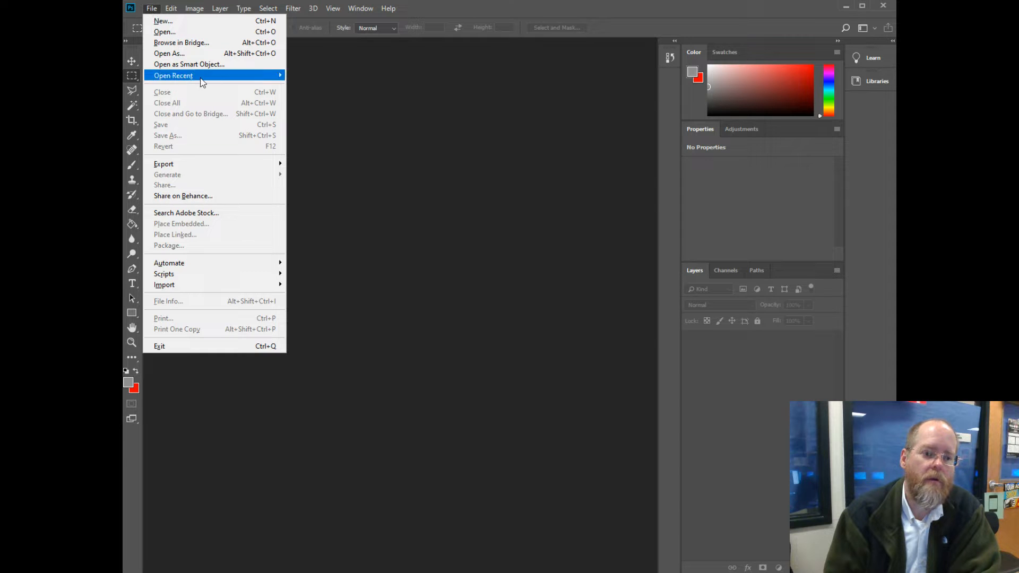
mouse_move(202, 81)
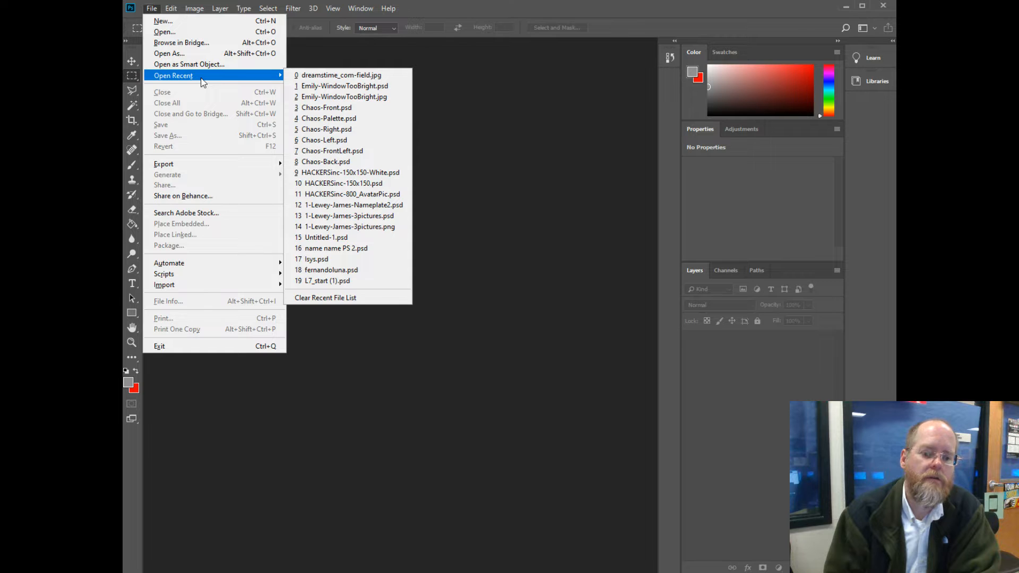
key("Escape")
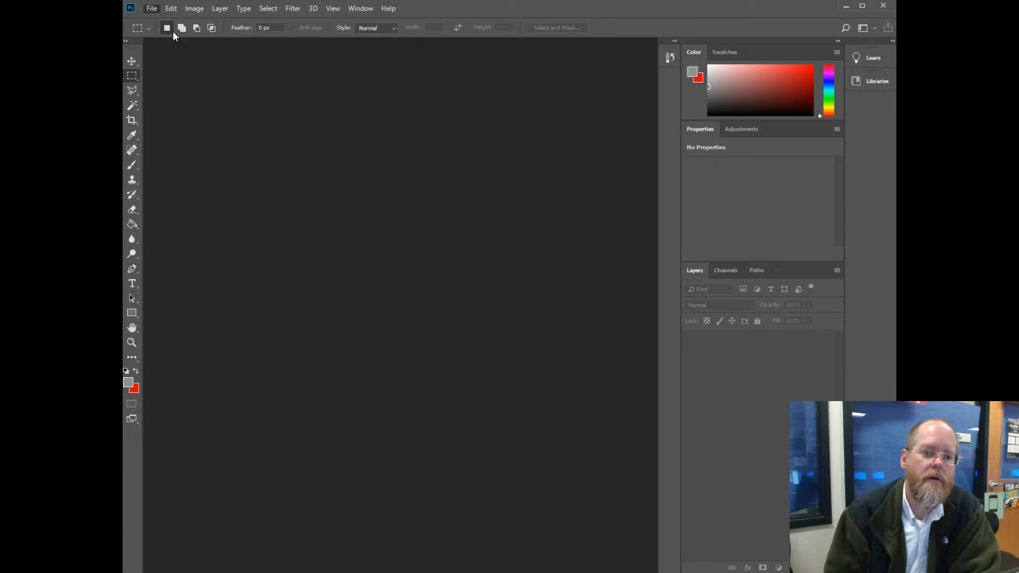
left_click(152, 8)
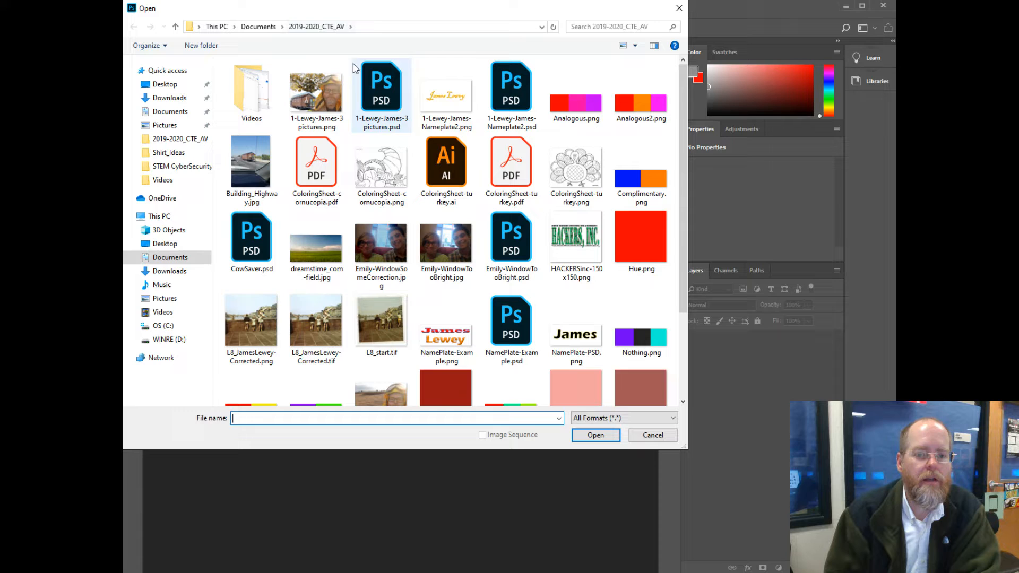
left_click(381, 85)
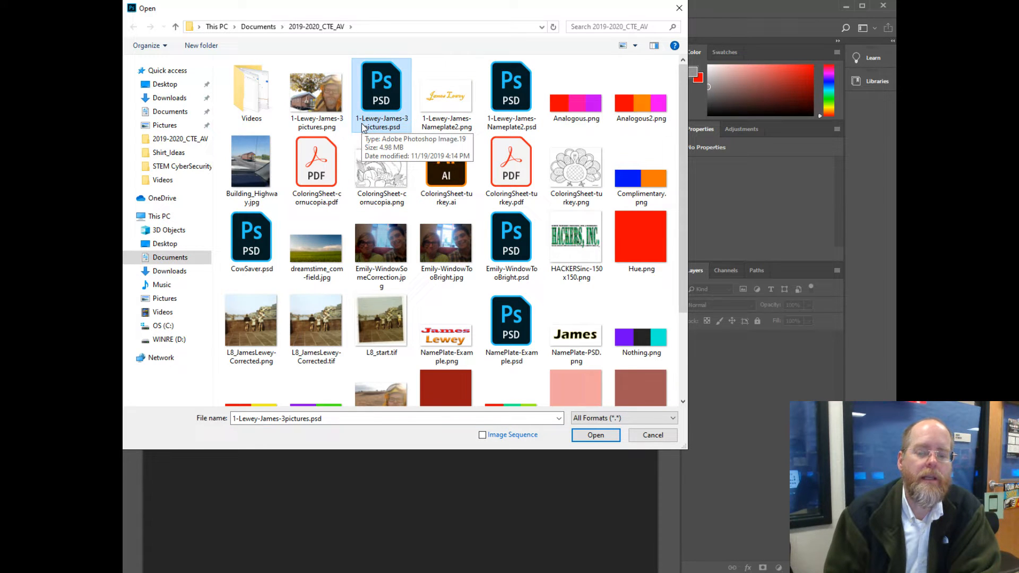
mouse_move(391, 126)
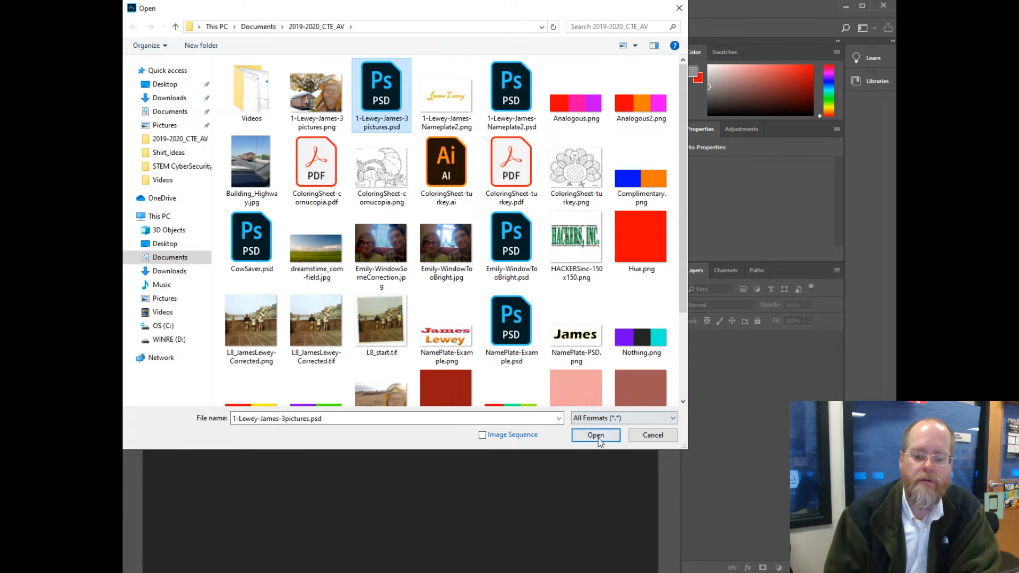
left_click(595, 436)
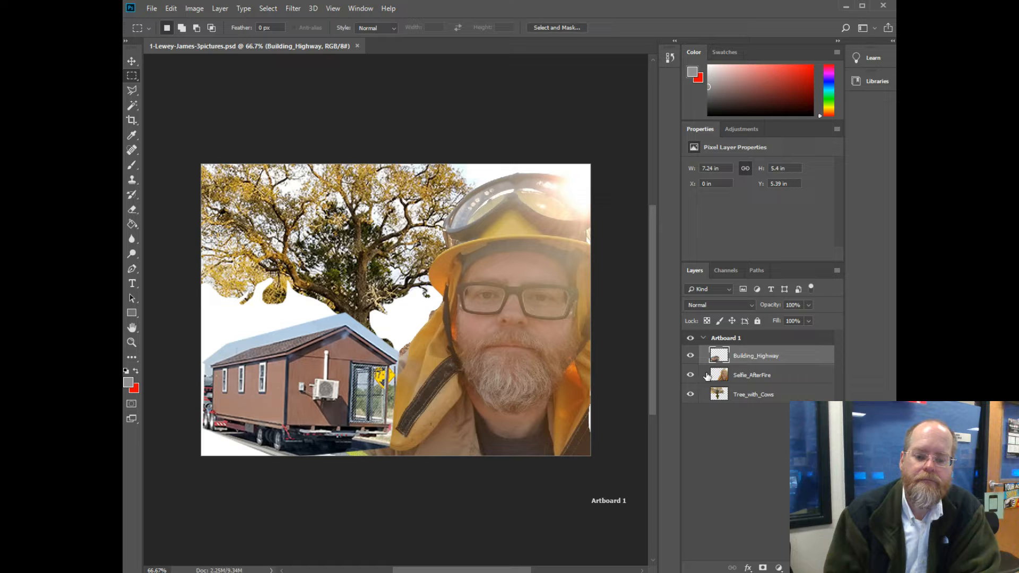
mouse_move(719, 376)
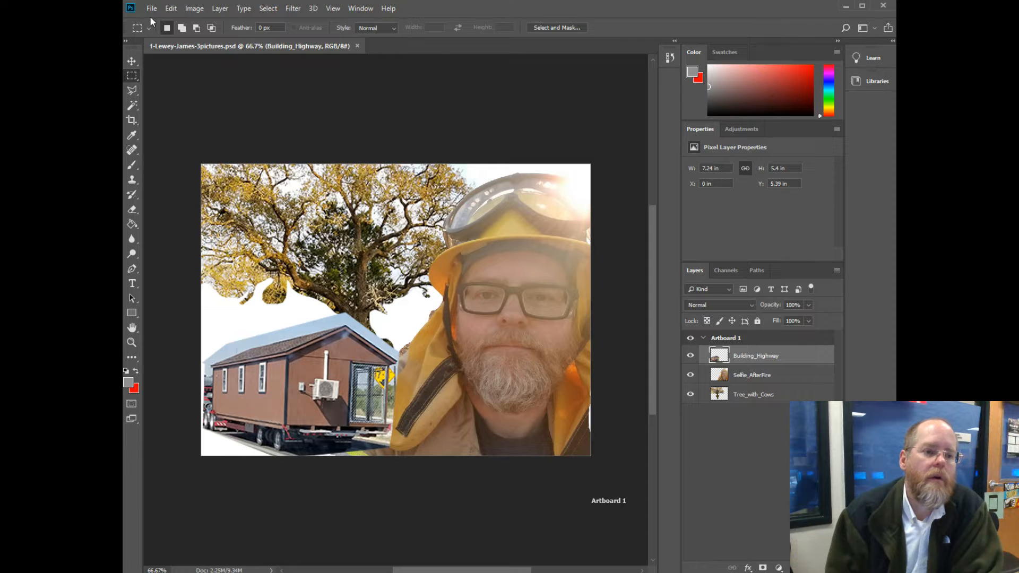
Open the File menu to reach Place Embedded
left_click(151, 8)
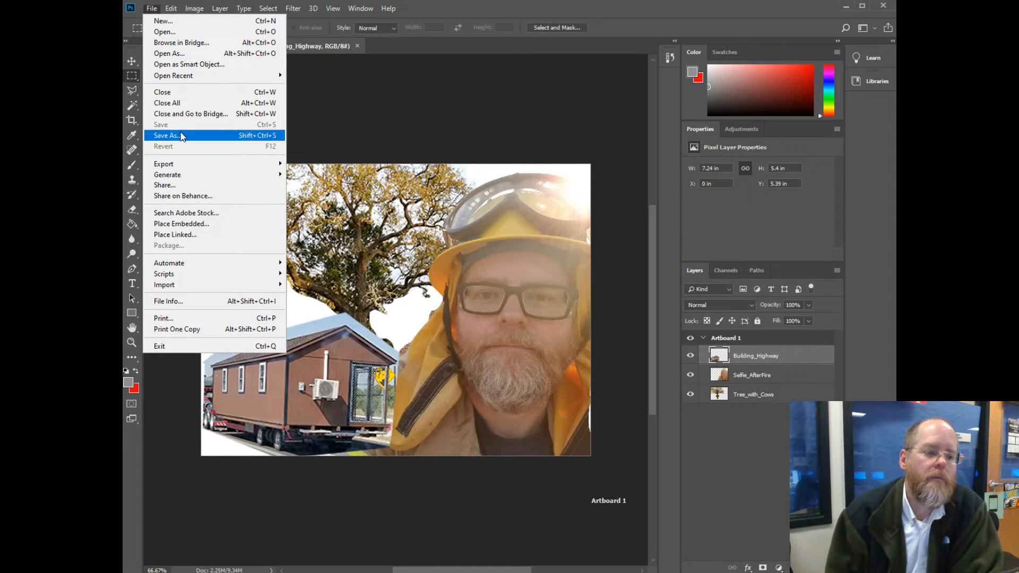
mouse_move(198, 223)
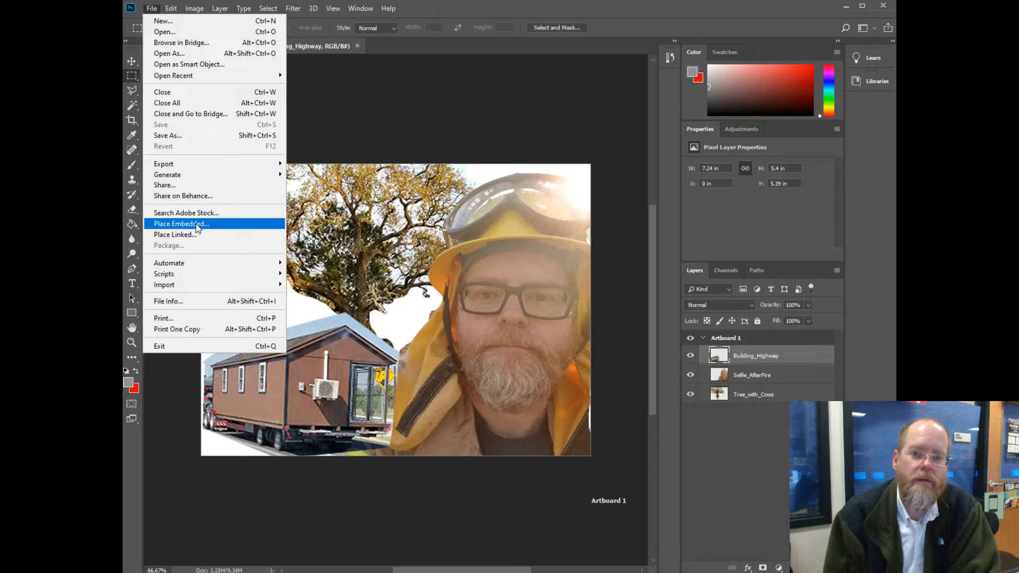
Place Embedded the dreamstime_com-field.jpg photo as a new layer
left_click(181, 223)
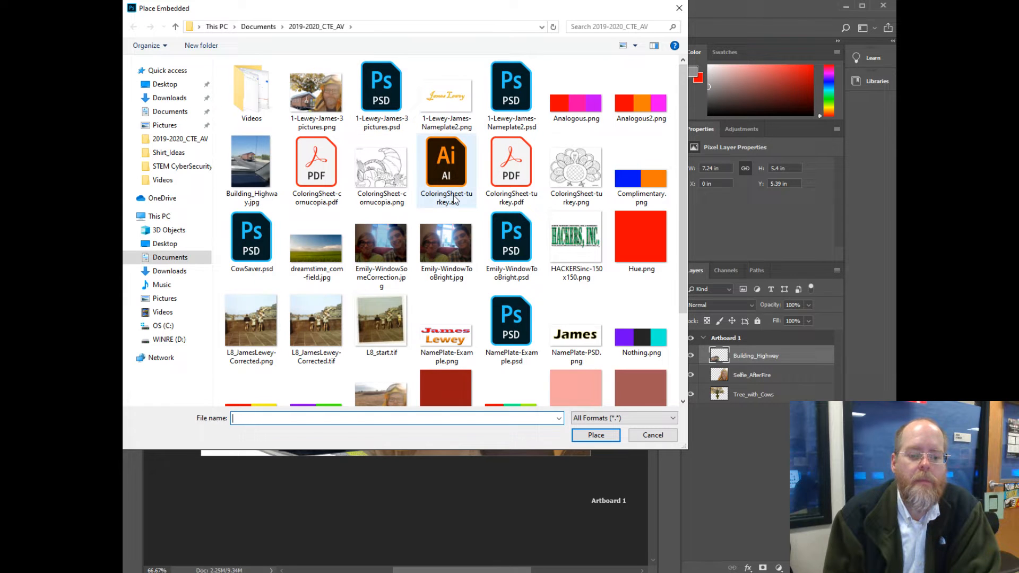
scroll("down", 3)
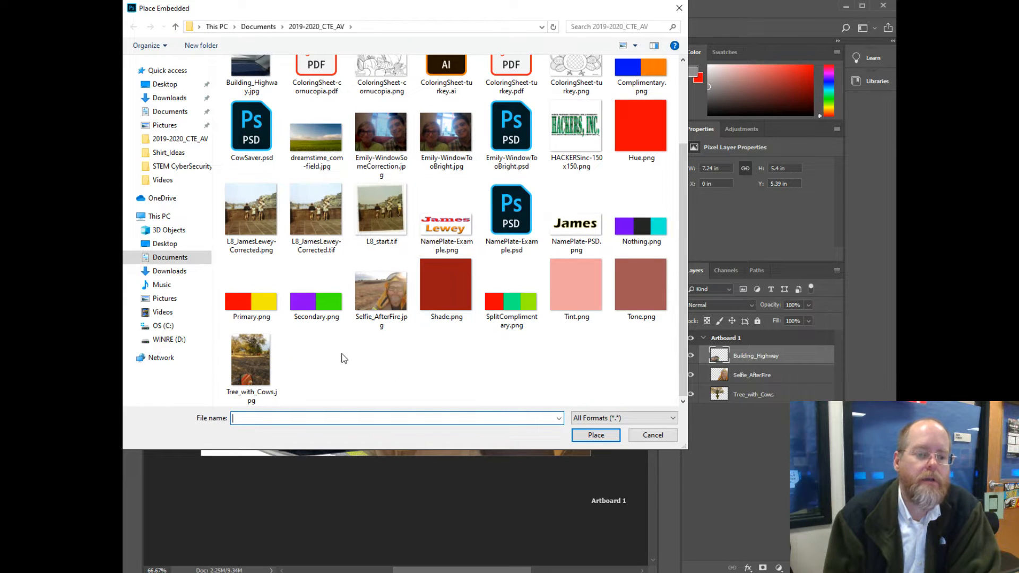
left_click(316, 138)
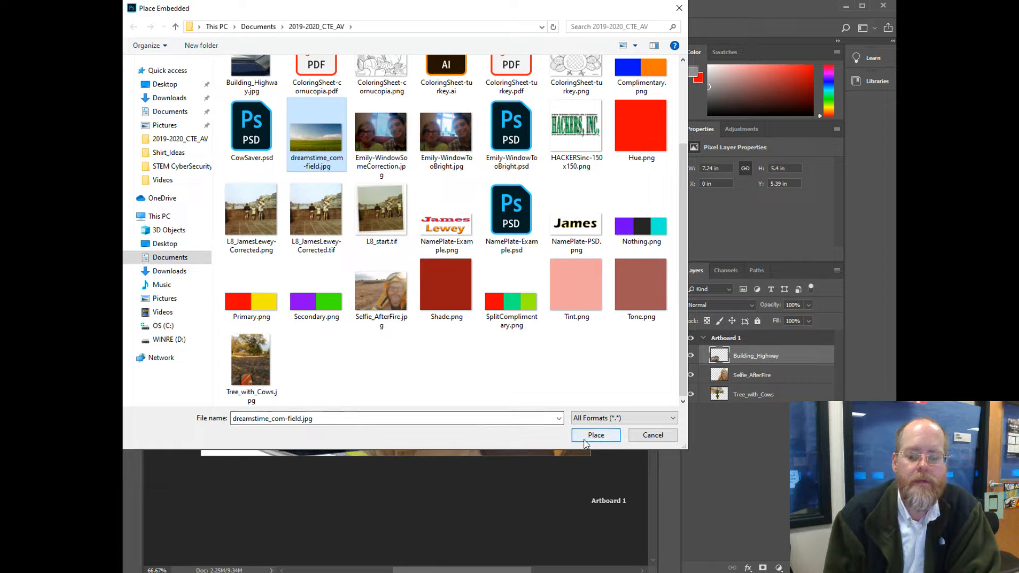
left_click(596, 435)
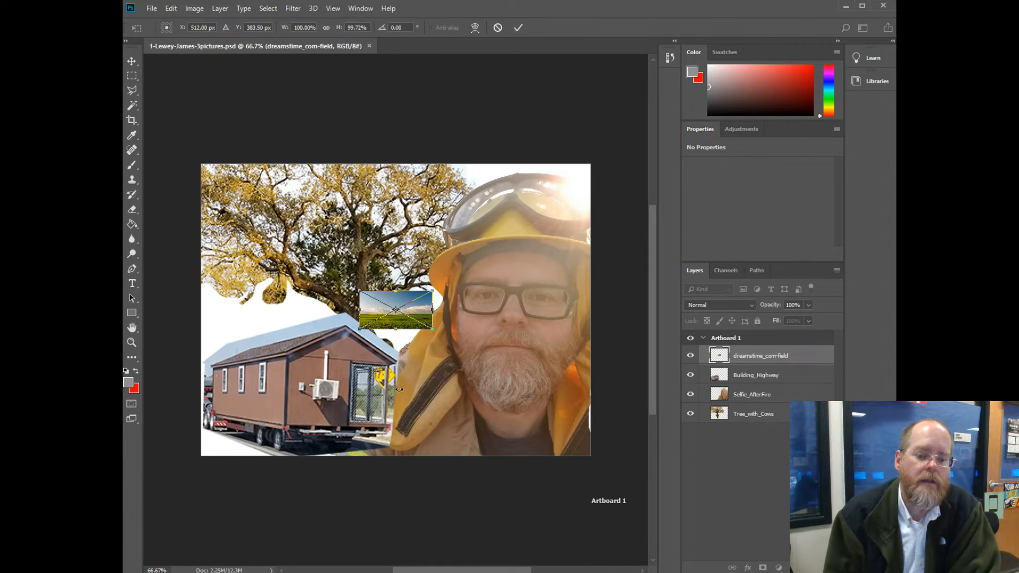
Drag the field photo's transform corners outward until it fills the artboard
left_click_drag(431, 342, 507, 402)
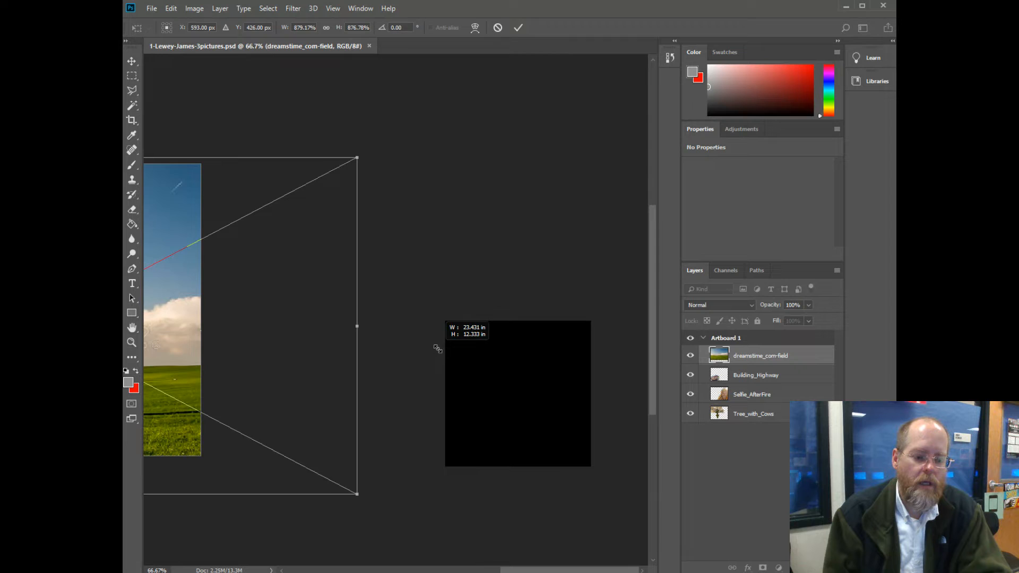
left_click_drag(356, 327, 296, 310)
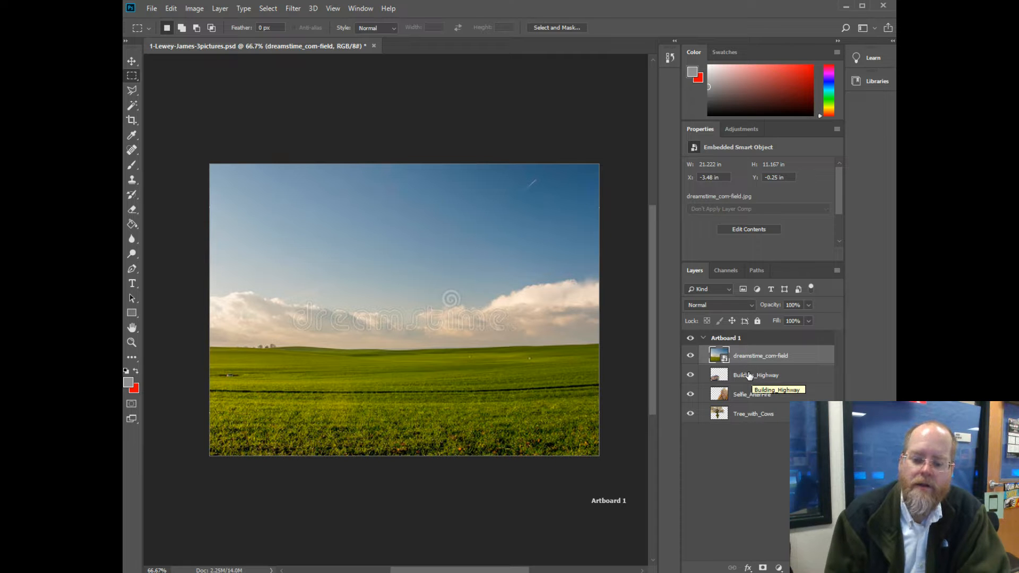
mouse_move(757, 372)
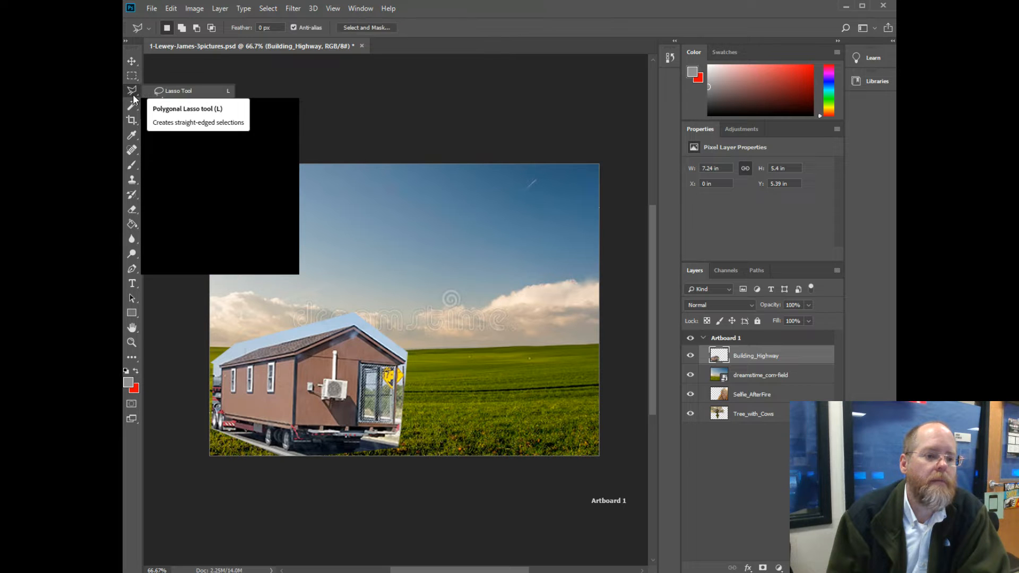
Browse the selection tools and settle on the Rectangular Marquee tool
left_click(131, 104)
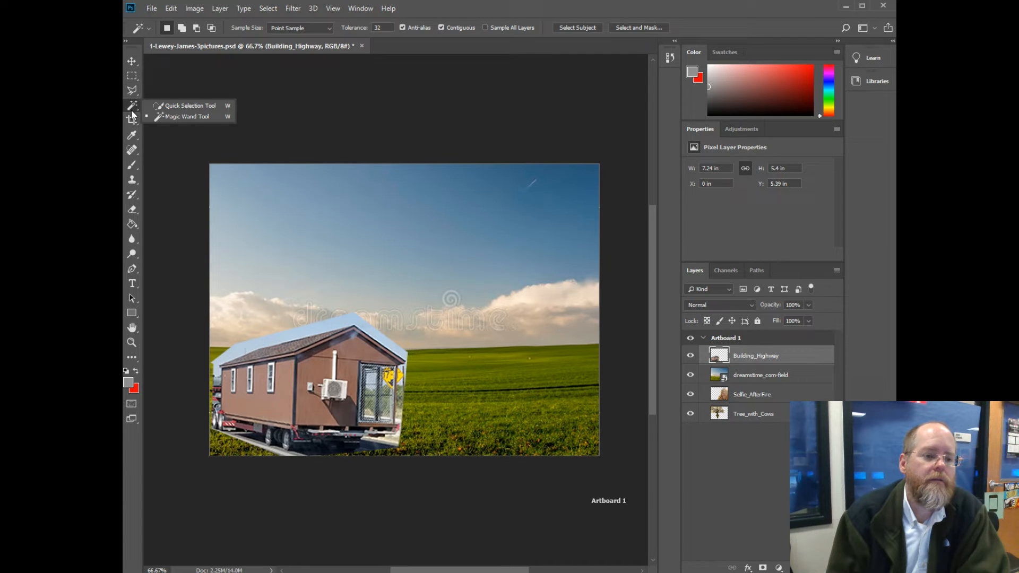
mouse_move(170, 122)
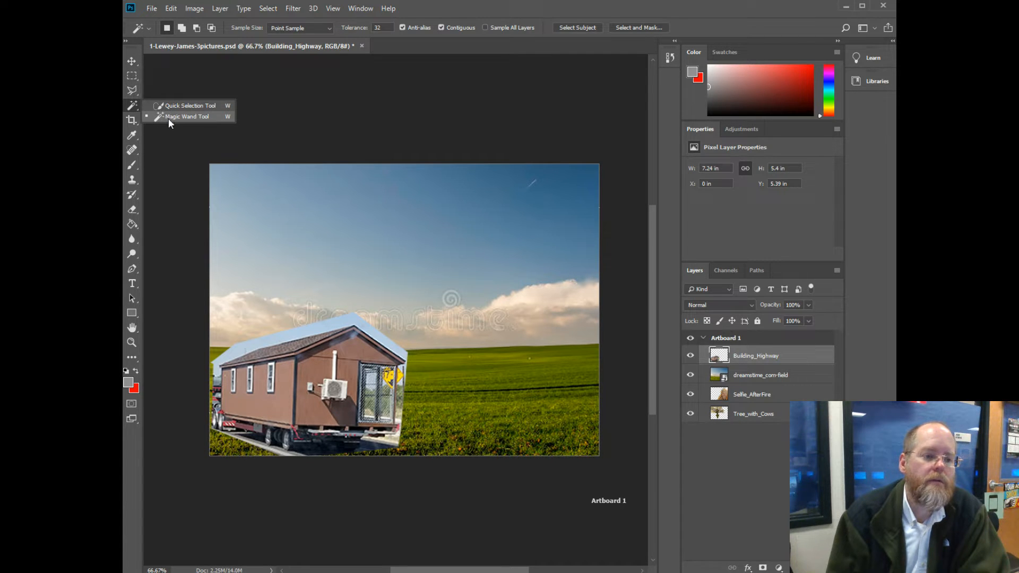
mouse_move(175, 118)
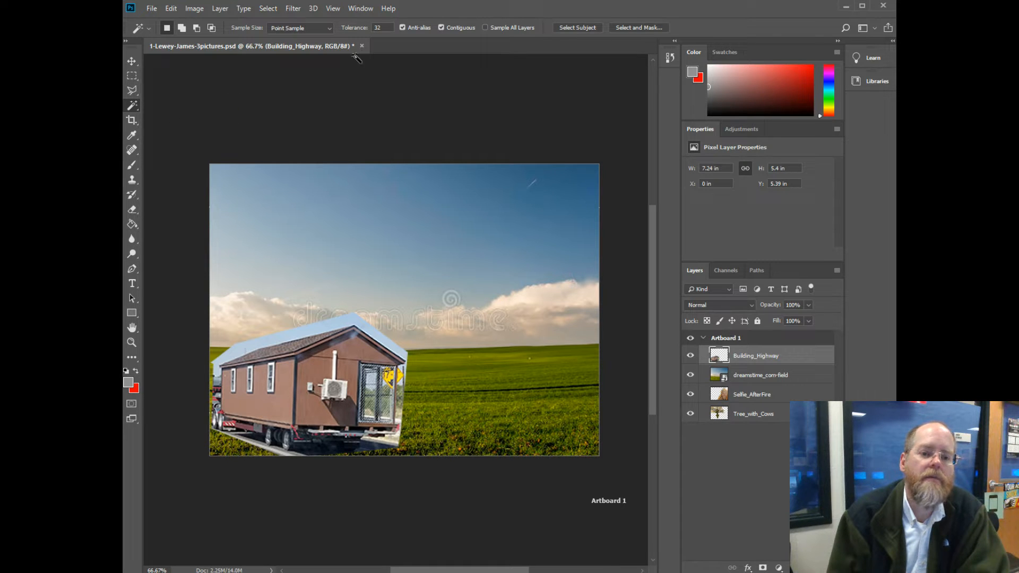
left_click(382, 27)
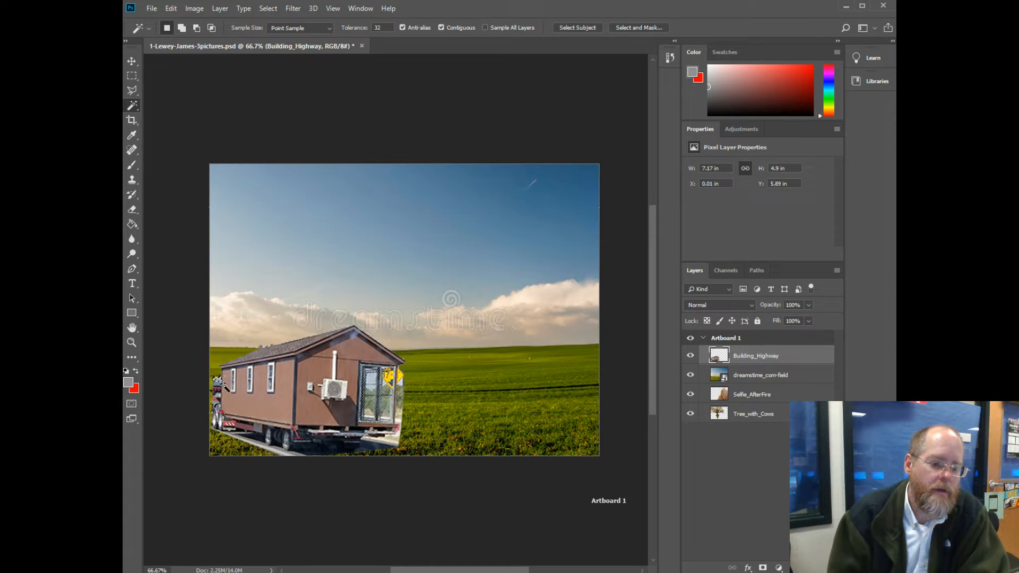
mouse_move(221, 389)
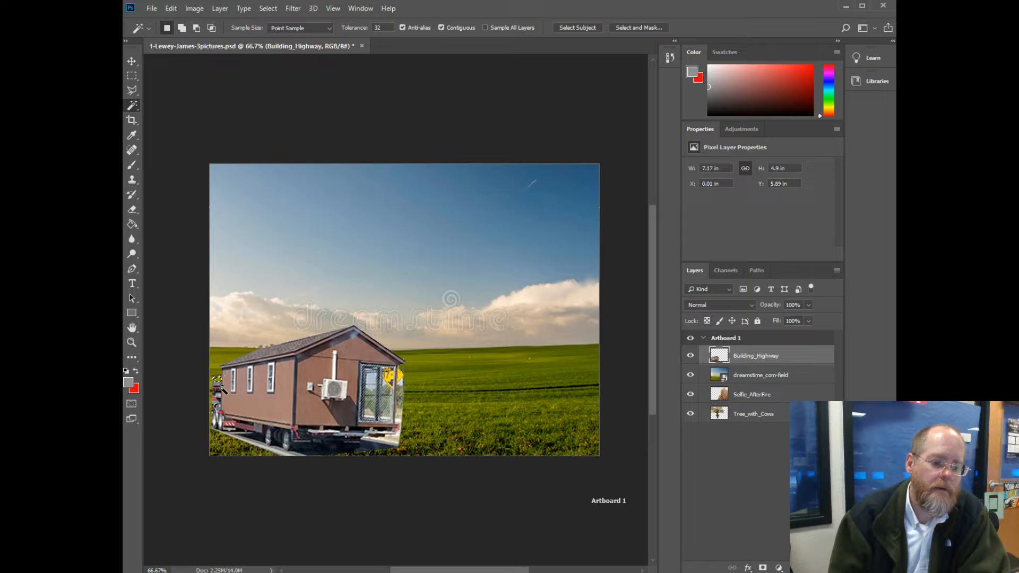
mouse_move(352, 432)
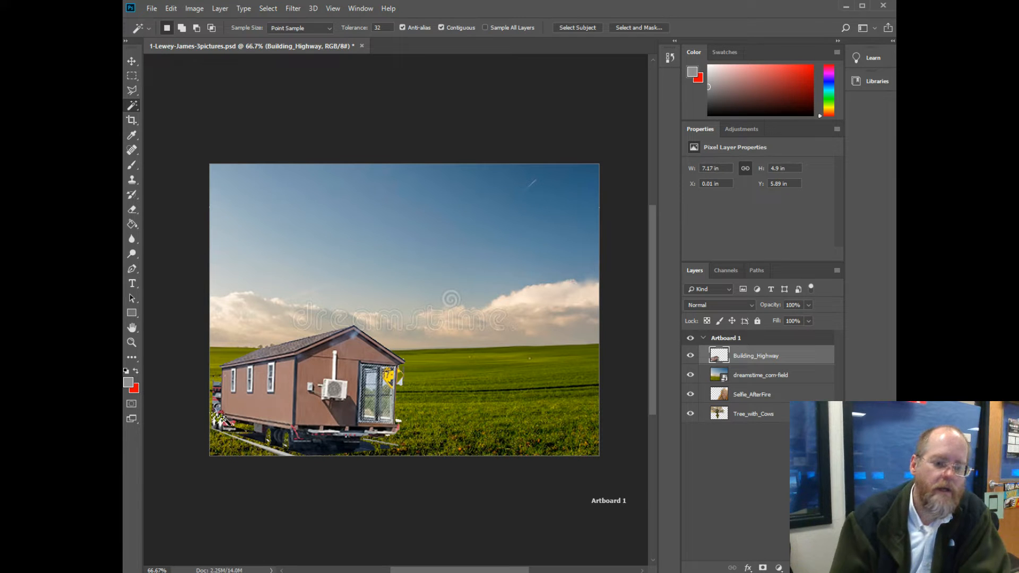
left_click(132, 76)
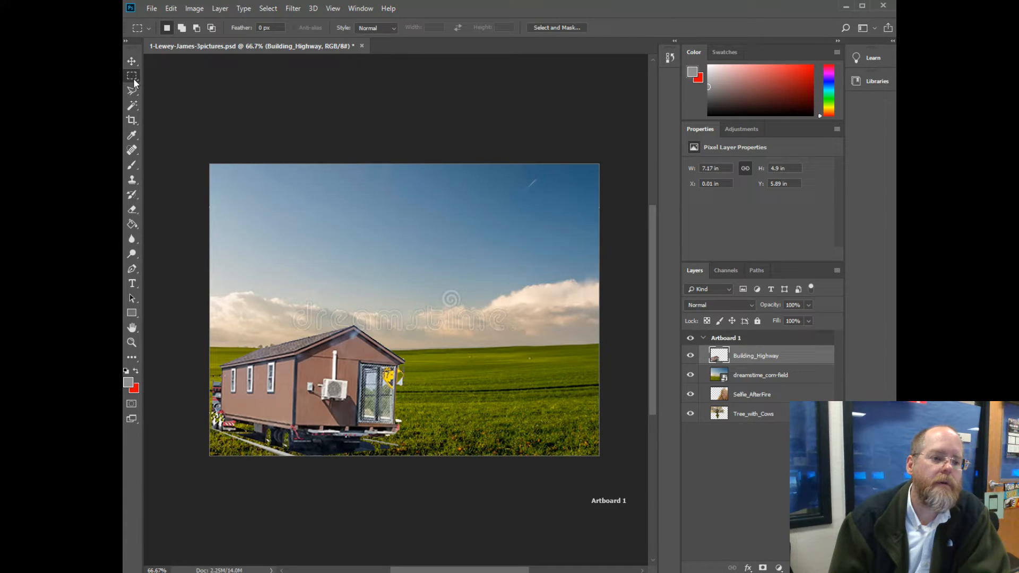
mouse_move(132, 76)
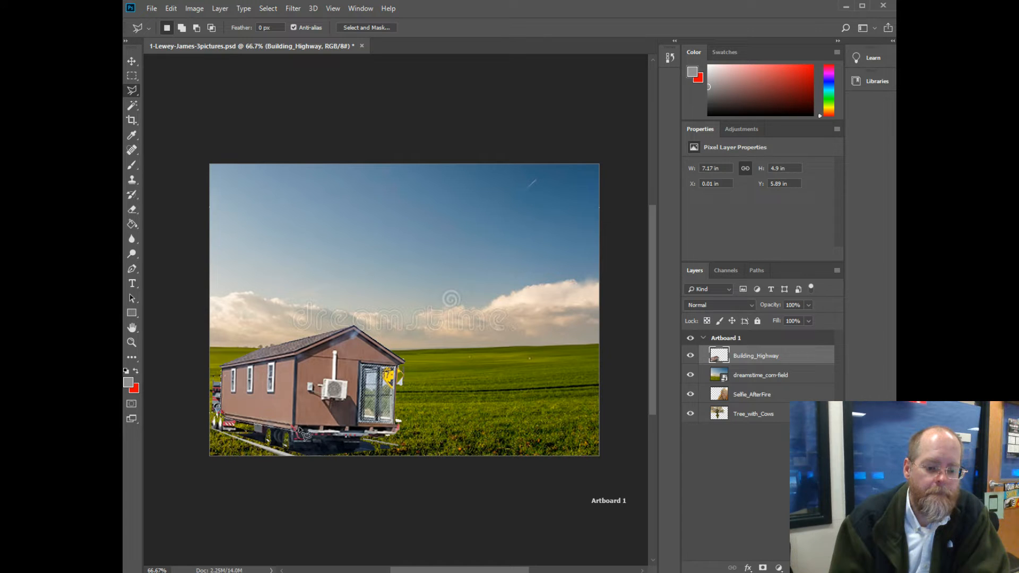
mouse_move(323, 437)
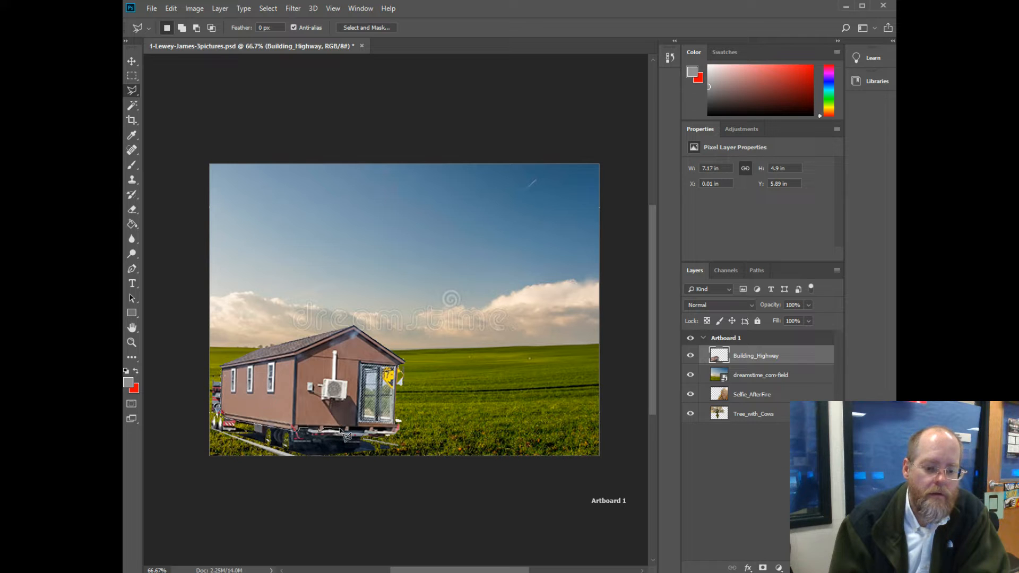
mouse_move(352, 448)
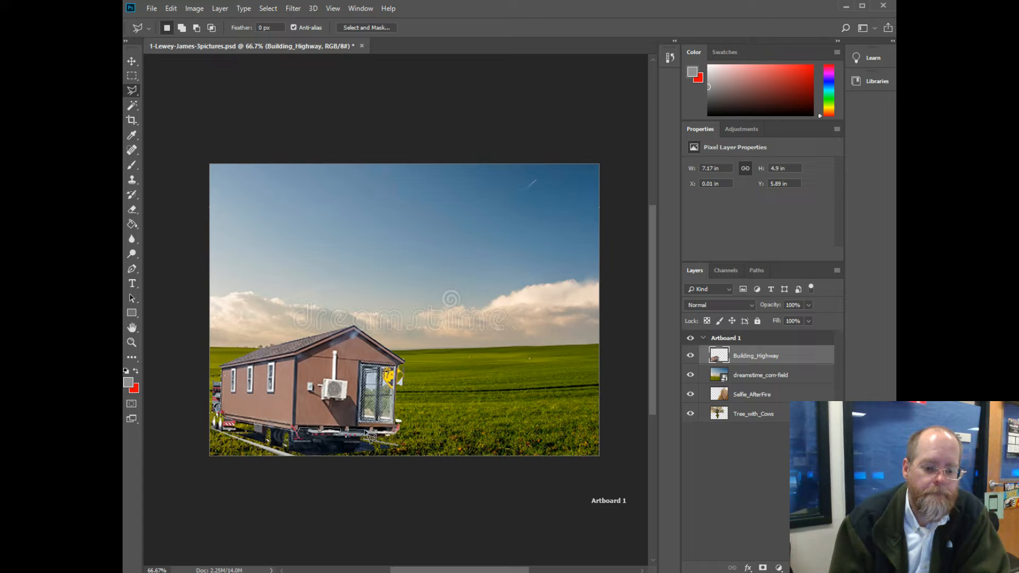
mouse_move(375, 439)
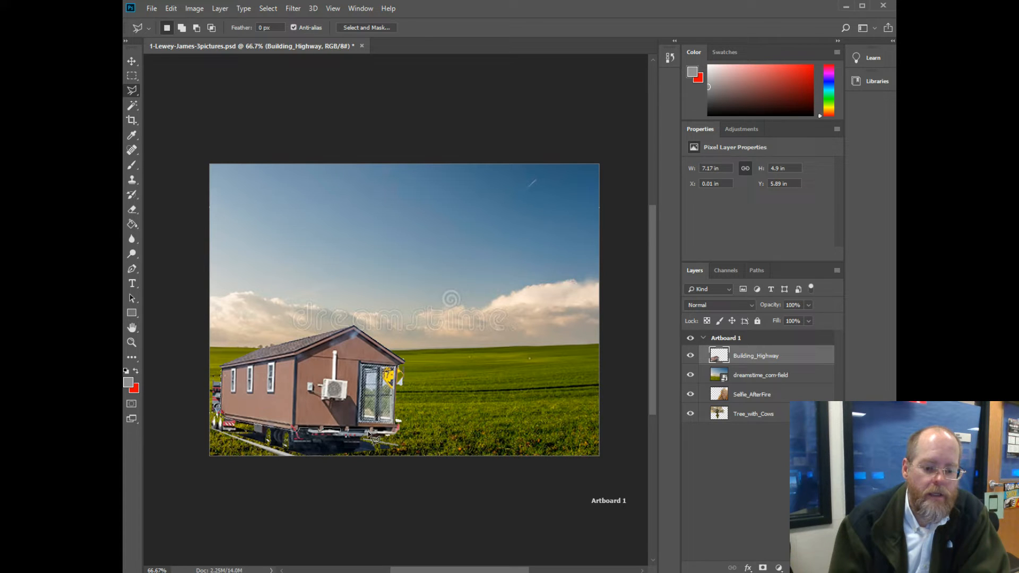
mouse_move(380, 436)
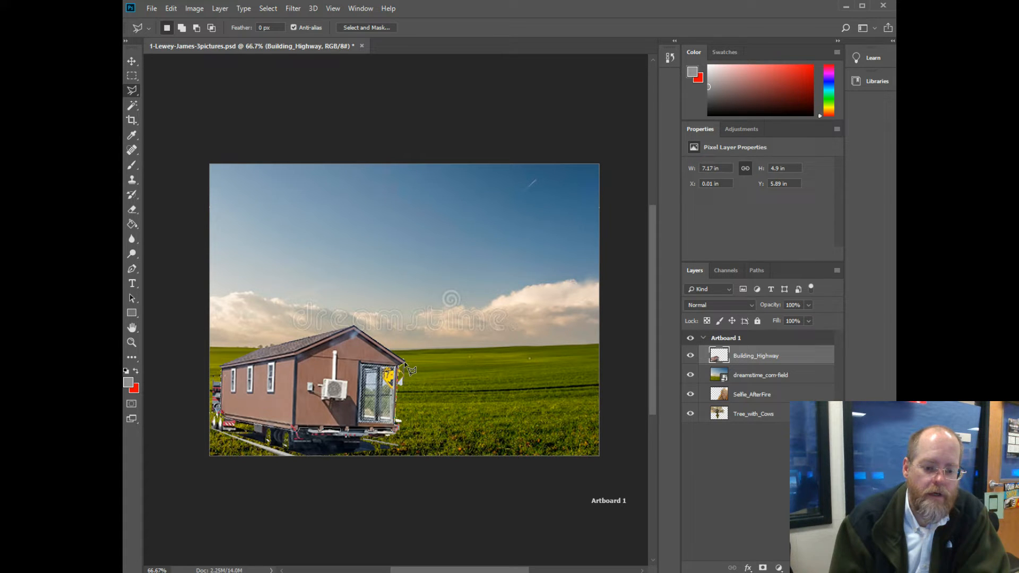
mouse_move(361, 335)
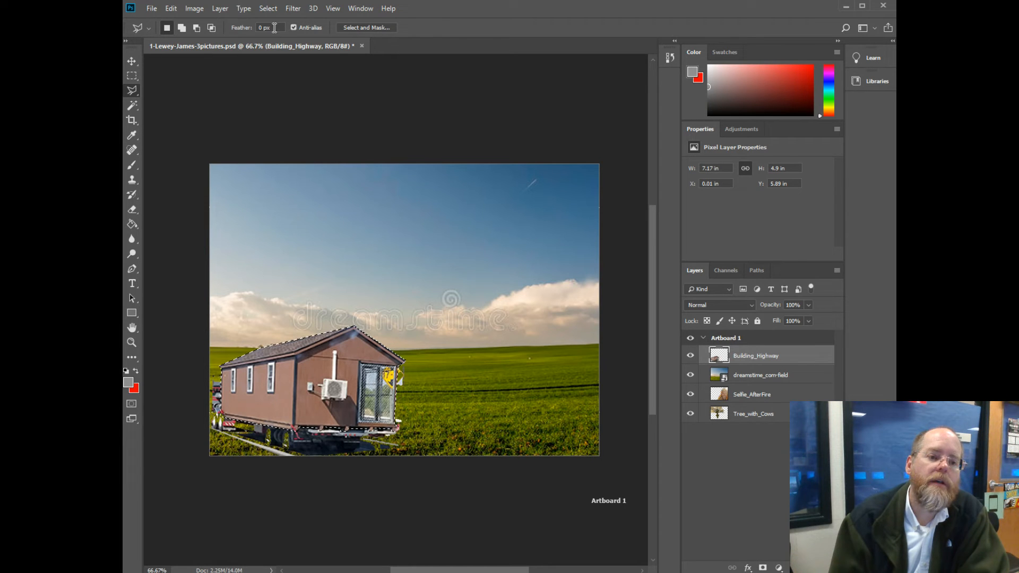
Open the Select menu with the house outline traced
left_click(269, 9)
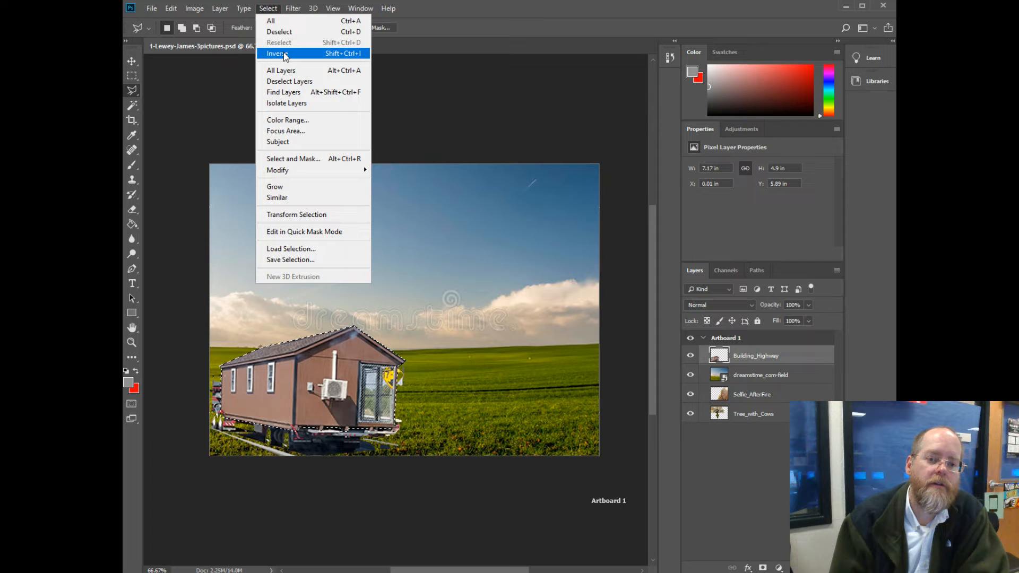
Invert the house selection to target the trailer and road, then pick the Move tool
left_click(278, 53)
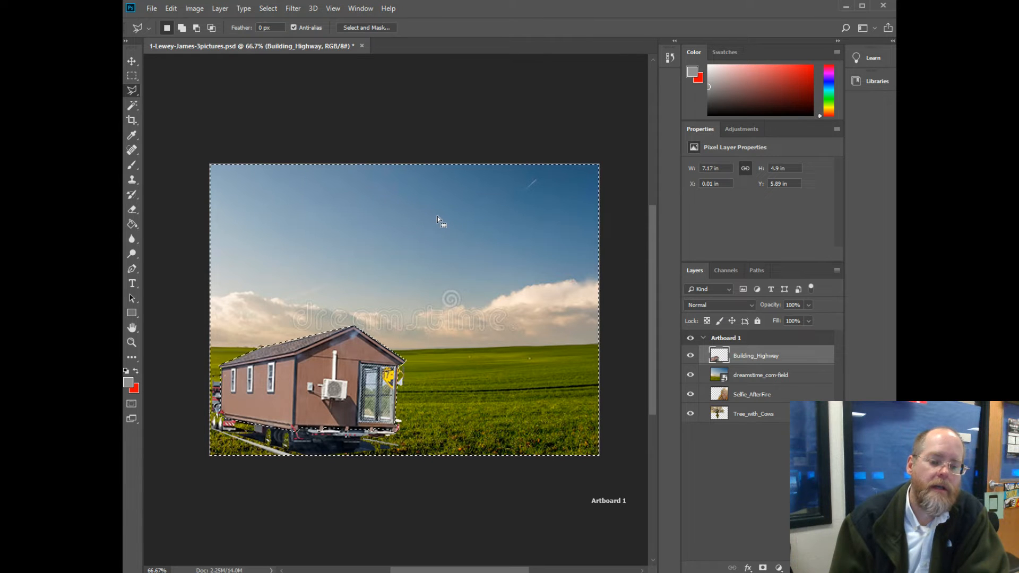
mouse_move(251, 430)
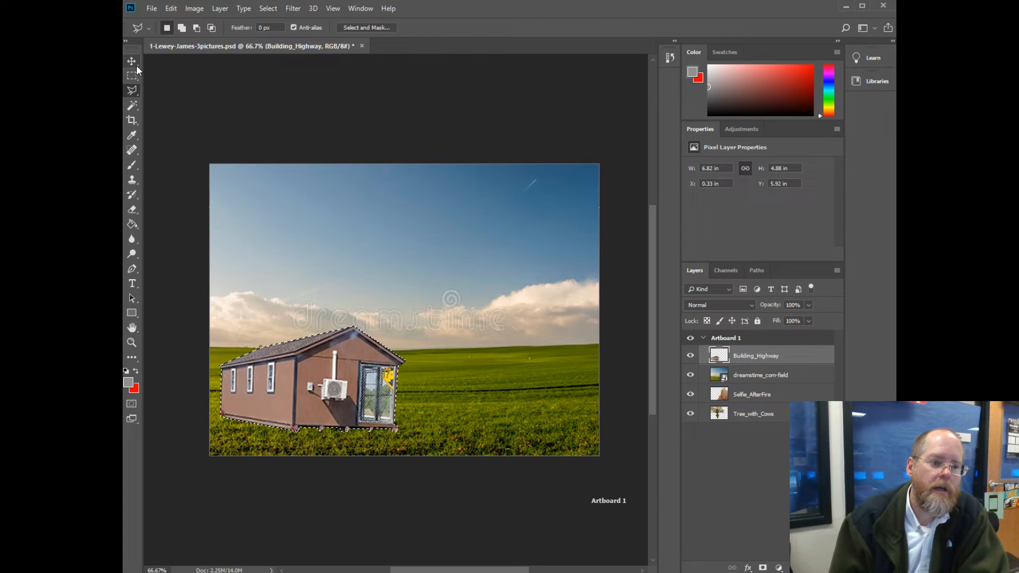
left_click(131, 62)
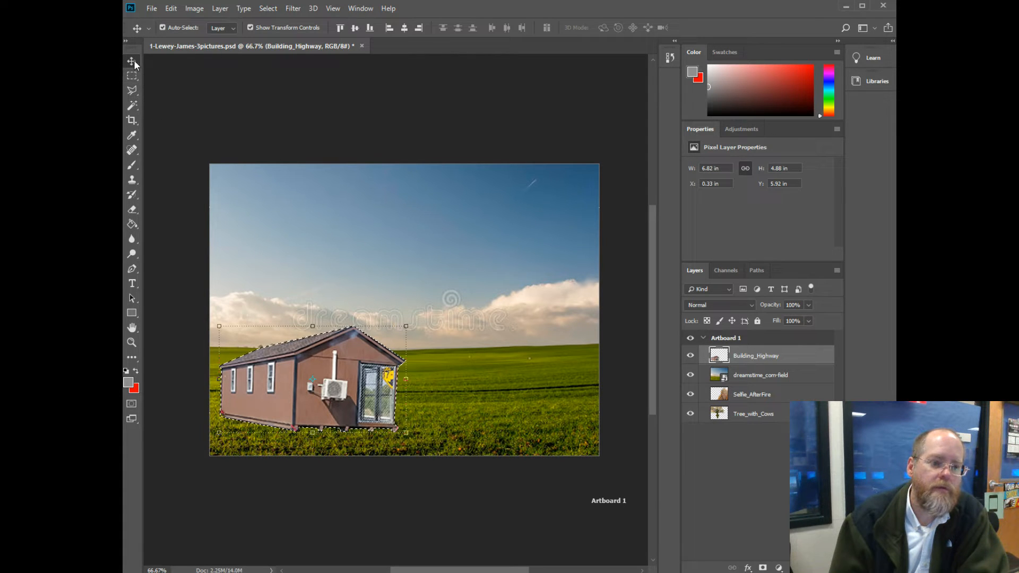
mouse_move(131, 62)
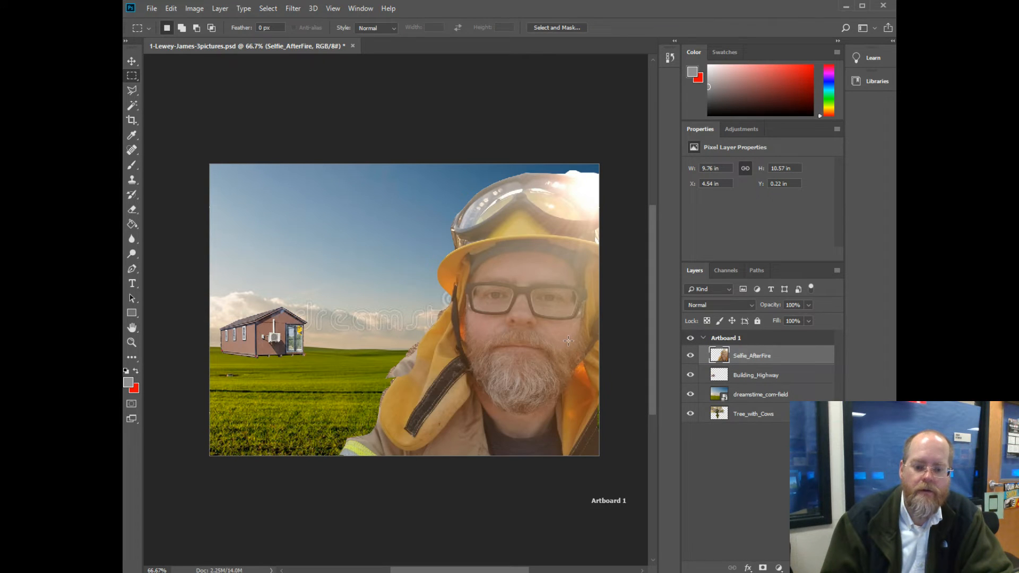
mouse_move(561, 333)
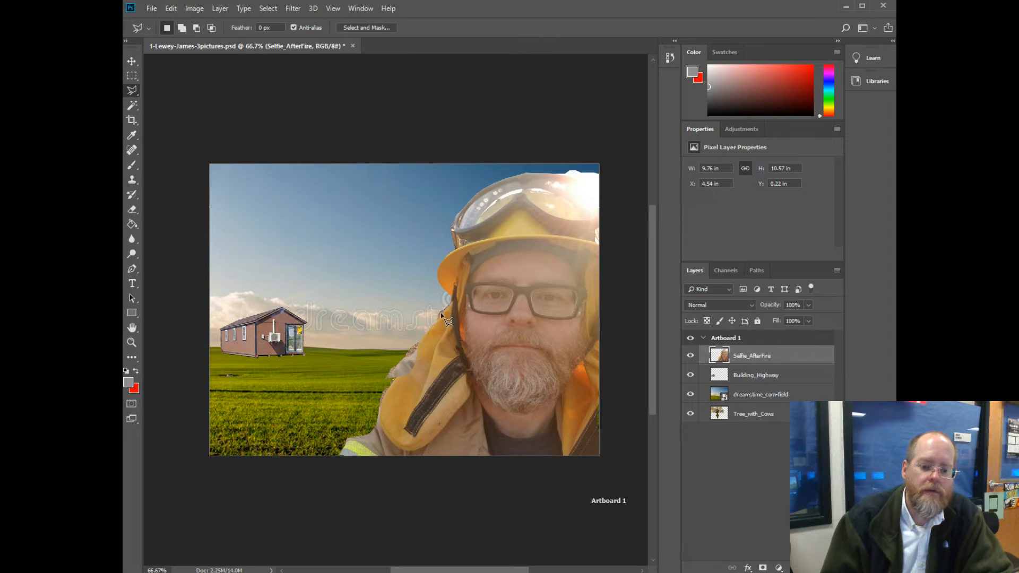
mouse_move(434, 333)
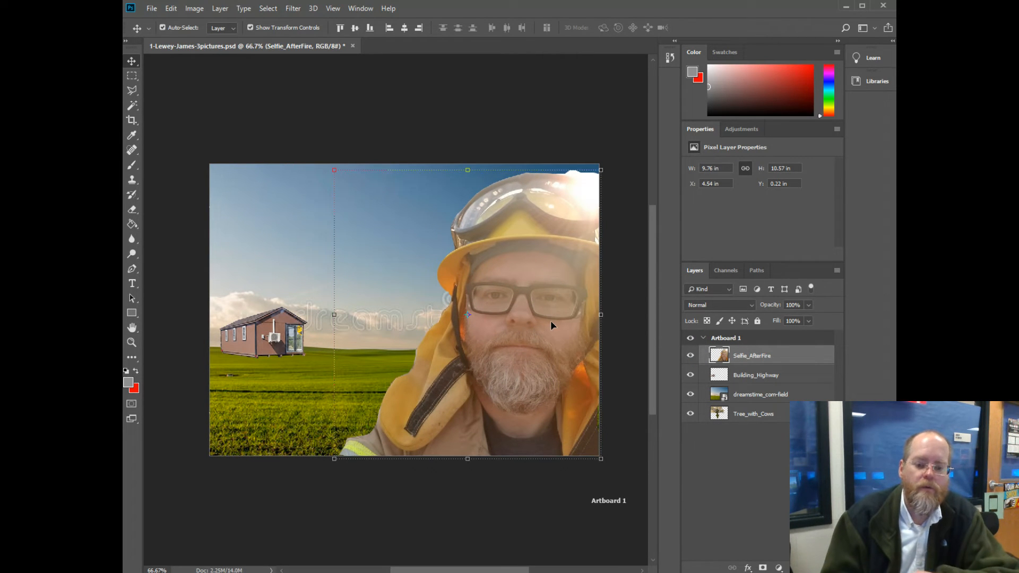
mouse_move(212, 146)
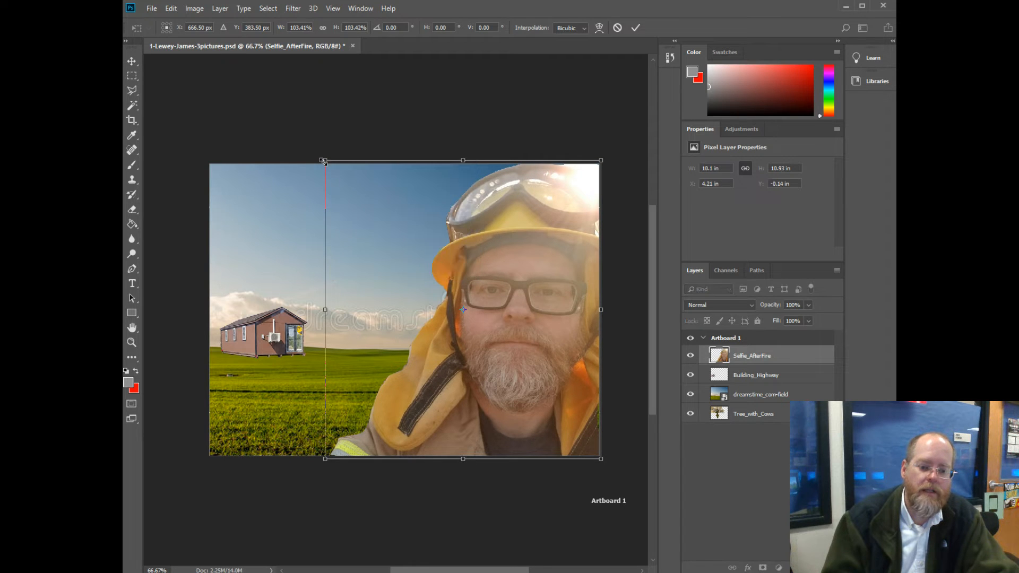
Resize the selfie through repeated corner drags until it spans the right side top to bottom
left_click_drag(324, 162, 340, 184)
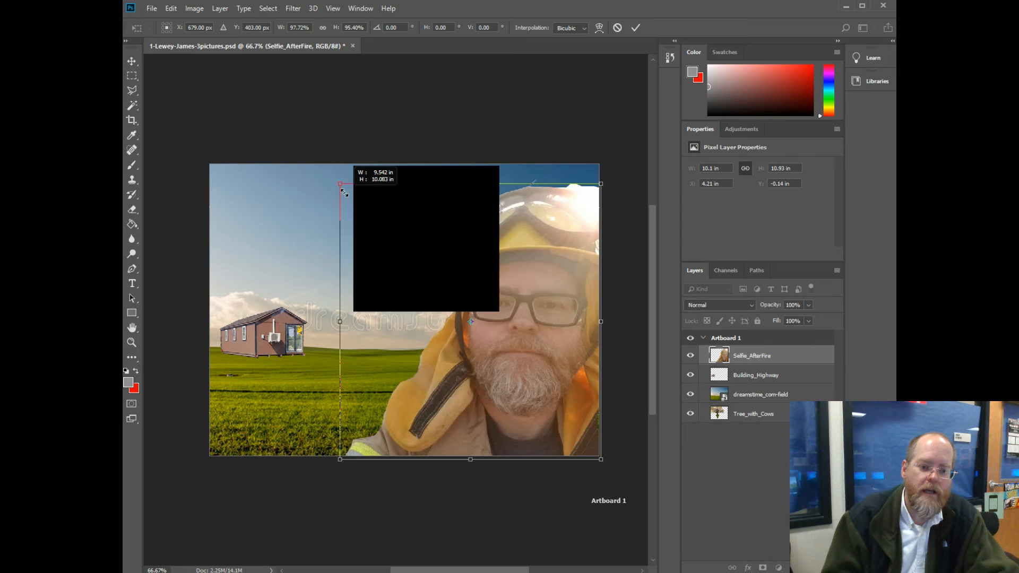
left_click_drag(340, 184, 281, 265)
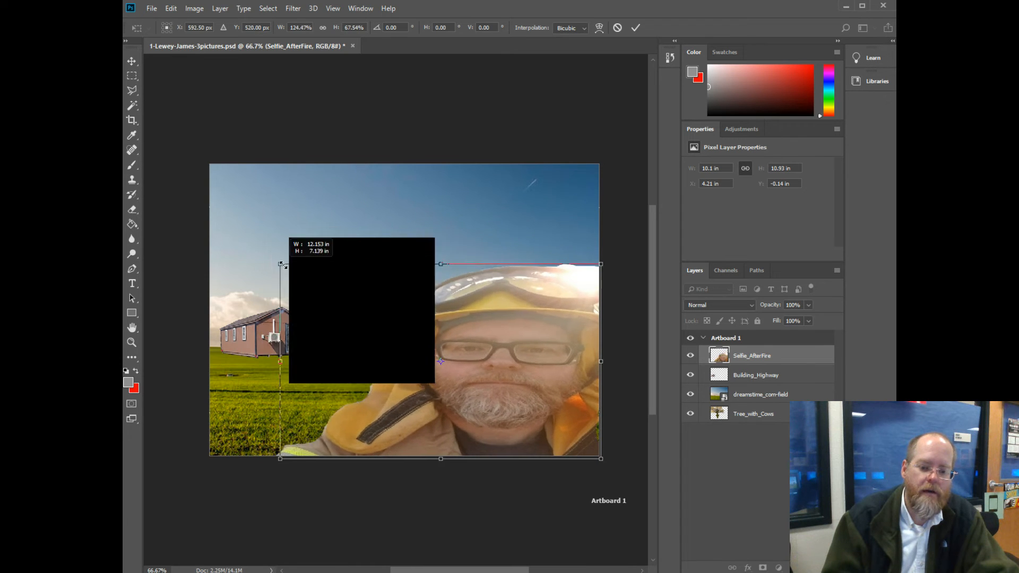
left_click_drag(281, 264, 328, 261)
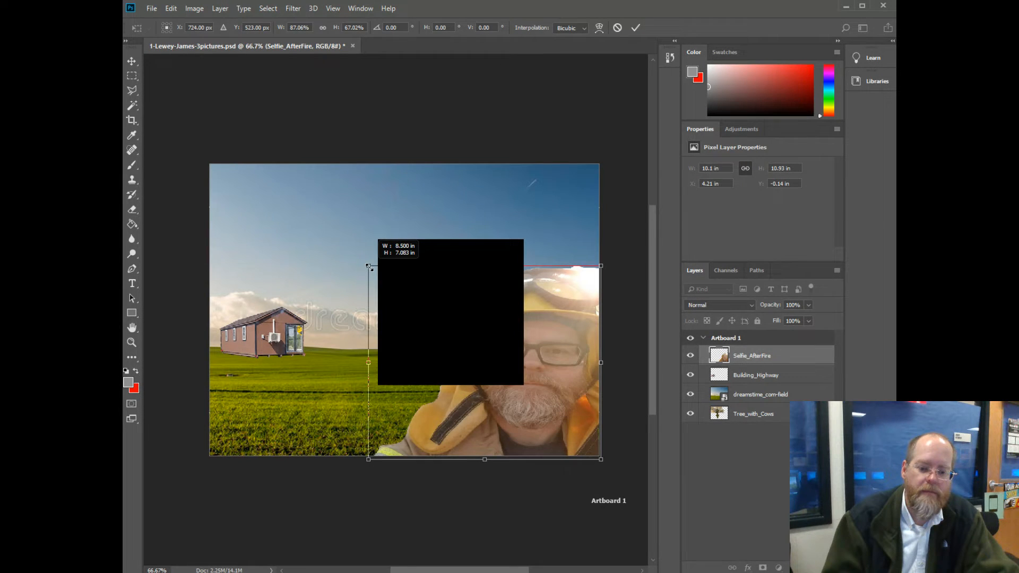
left_click_drag(369, 267, 365, 267)
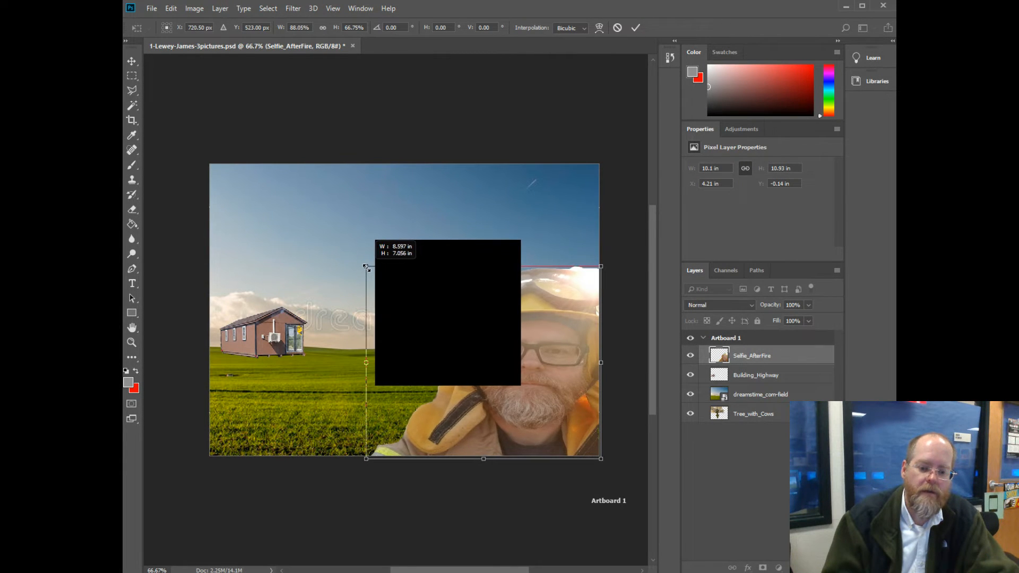
left_click_drag(366, 267, 369, 237)
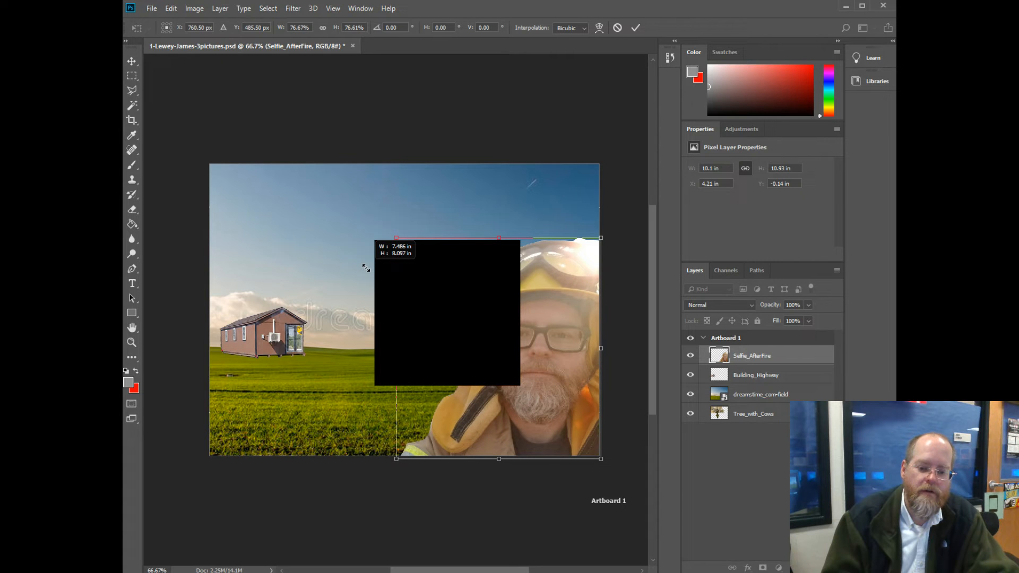
left_click_drag(397, 239, 343, 182)
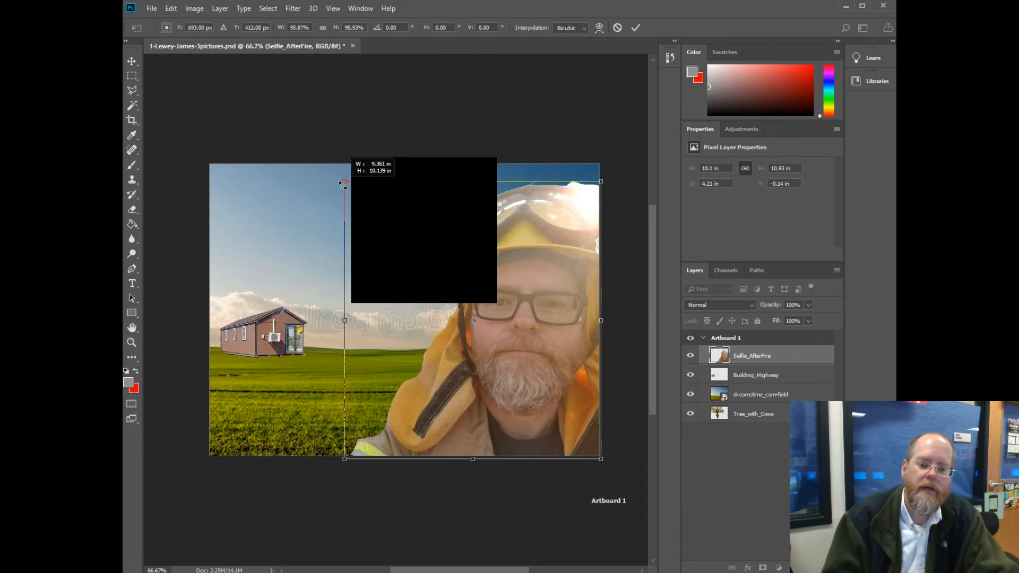
left_click_drag(344, 183, 324, 157)
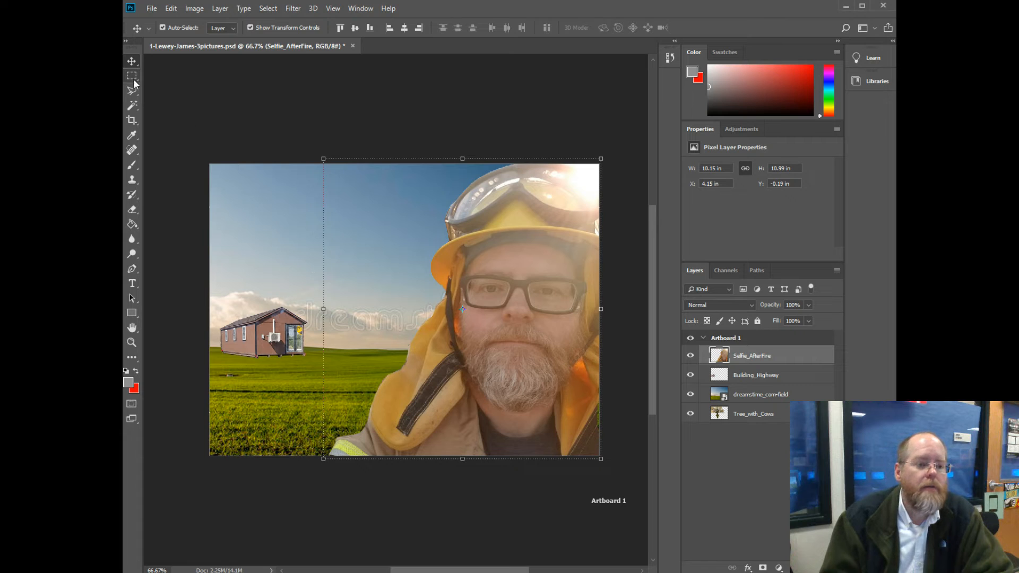
Select the tree layer and switch from the marquee to the Move tool
left_click(132, 76)
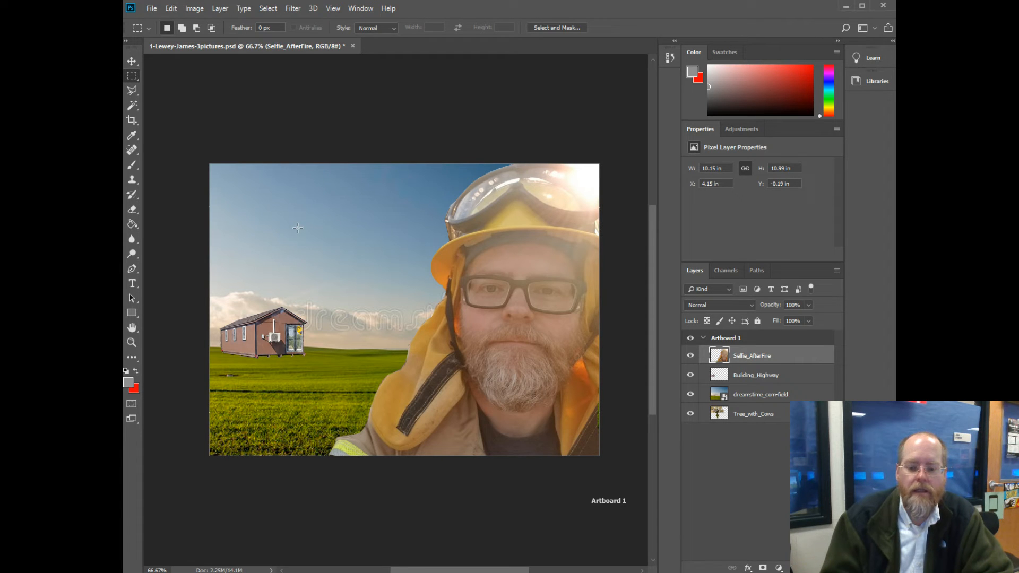
left_click(753, 414)
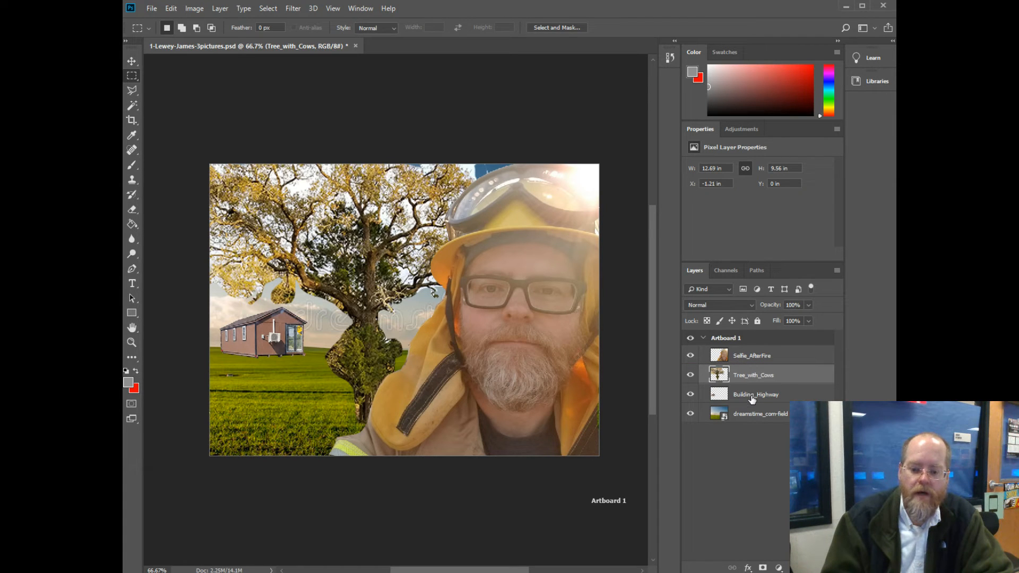
mouse_move(751, 397)
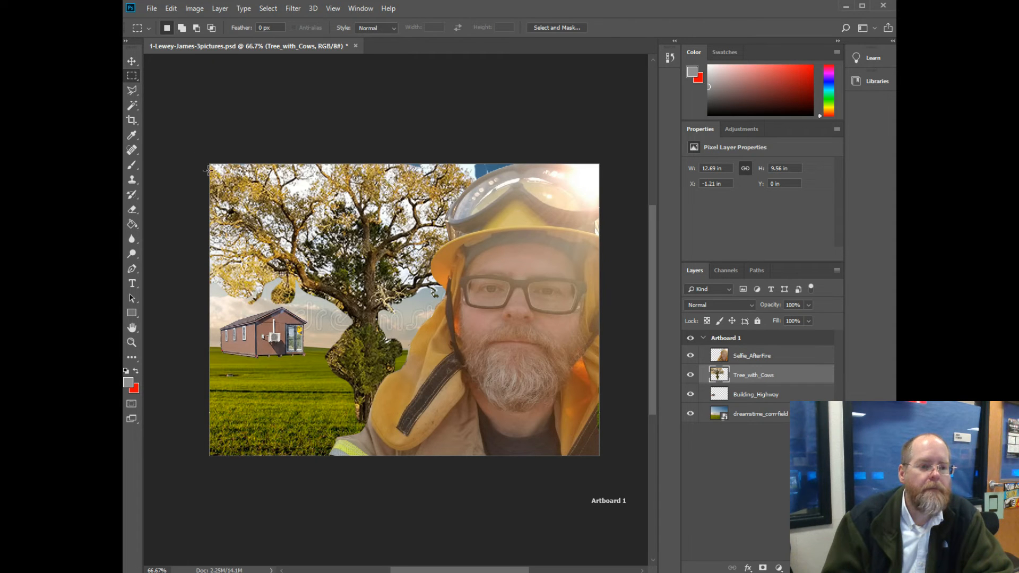
left_click(132, 62)
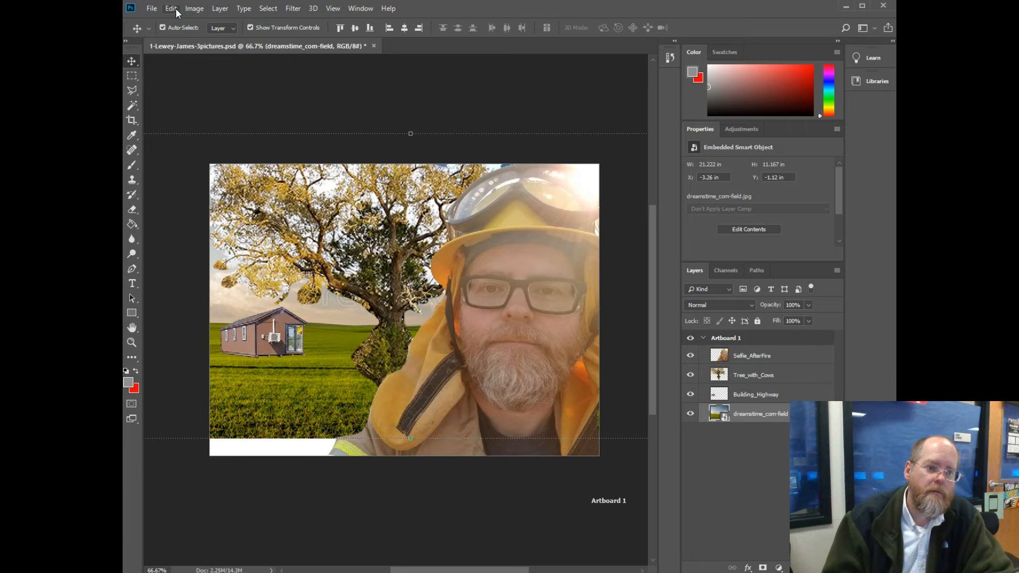
left_click(171, 8)
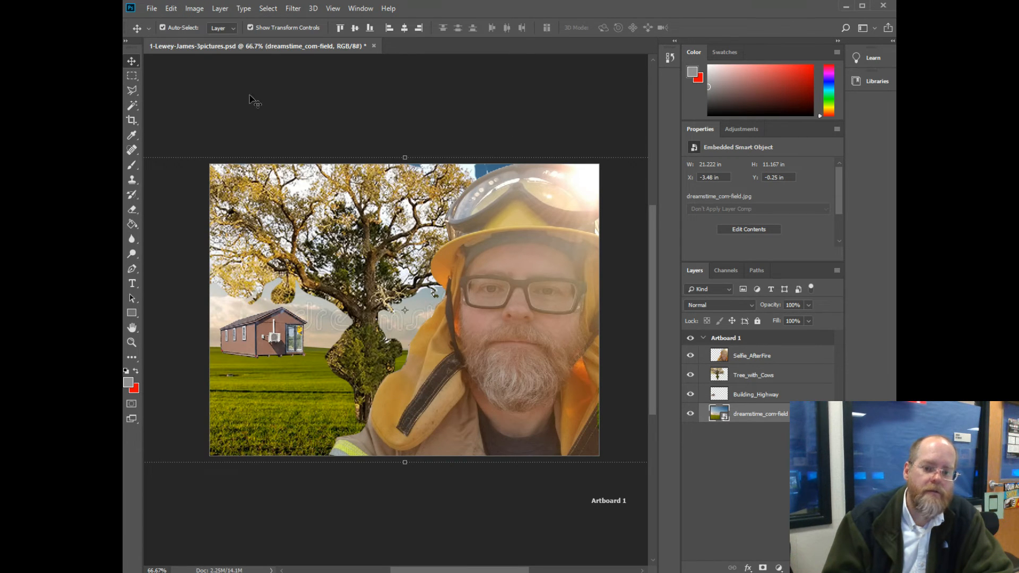
Slide the tree right behind the selfie, then toggle the selfie layer off and on
left_click(754, 374)
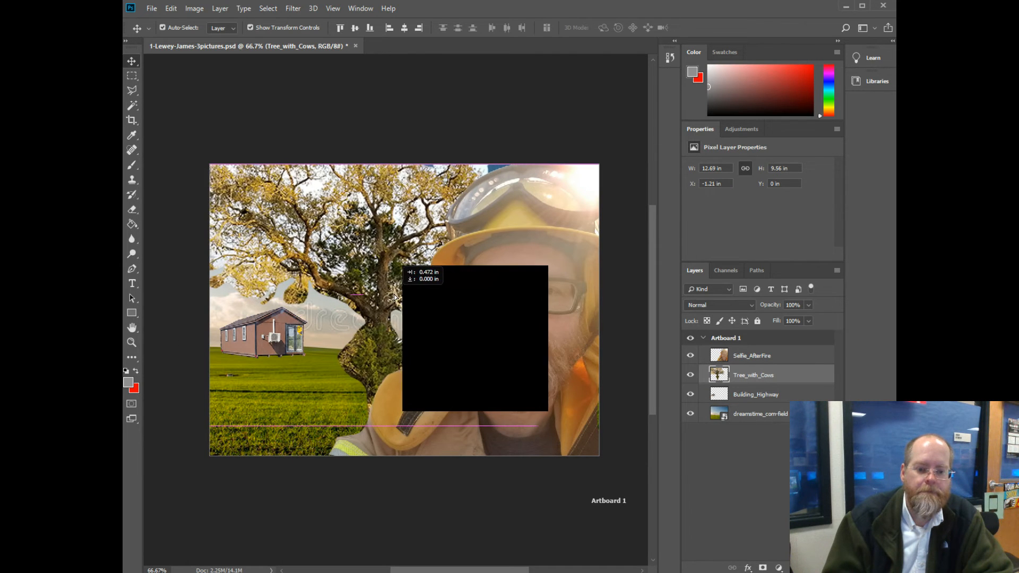
left_click_drag(393, 296, 429, 295)
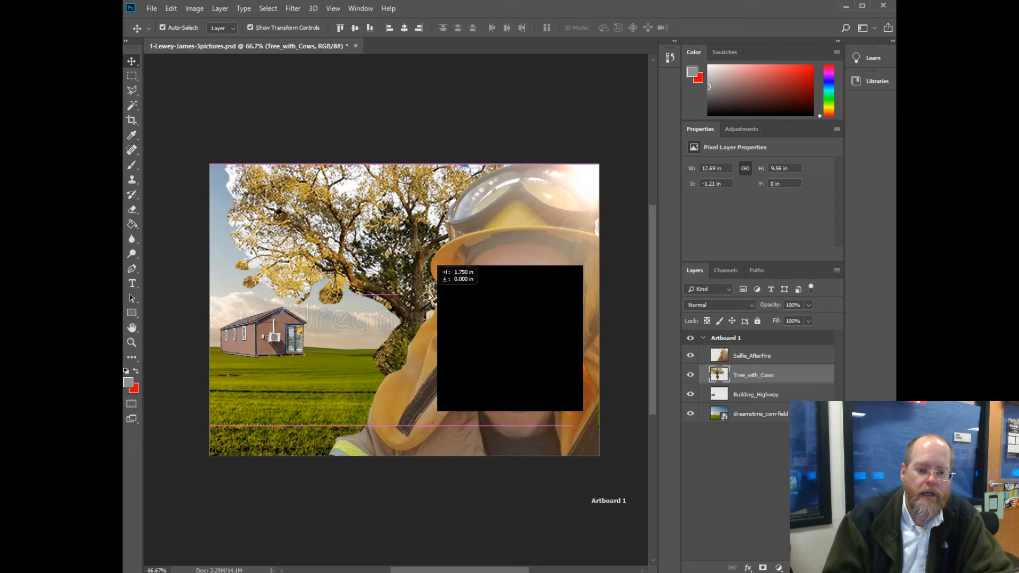
left_click_drag(429, 293, 446, 292)
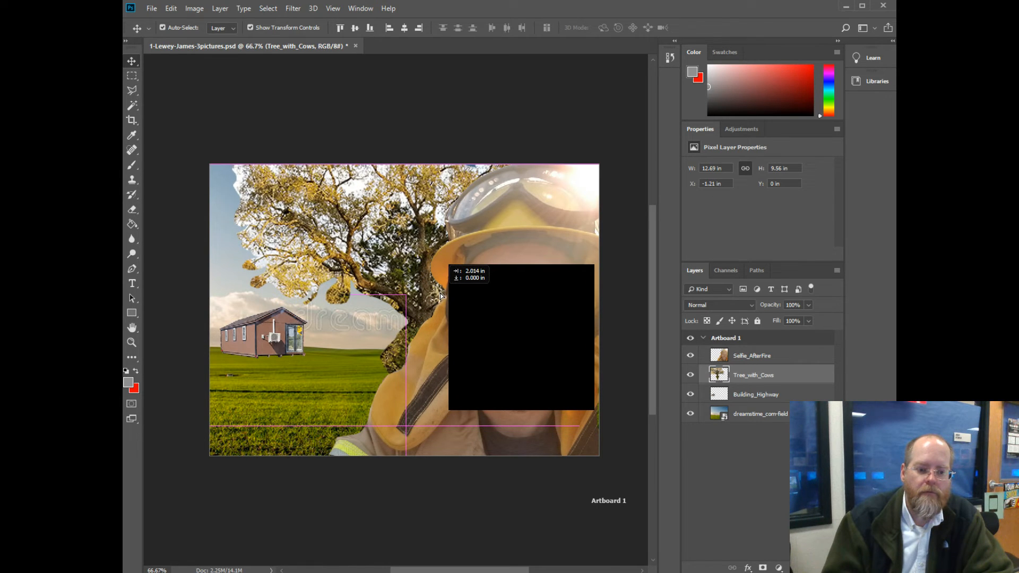
left_click_drag(443, 296, 367, 298)
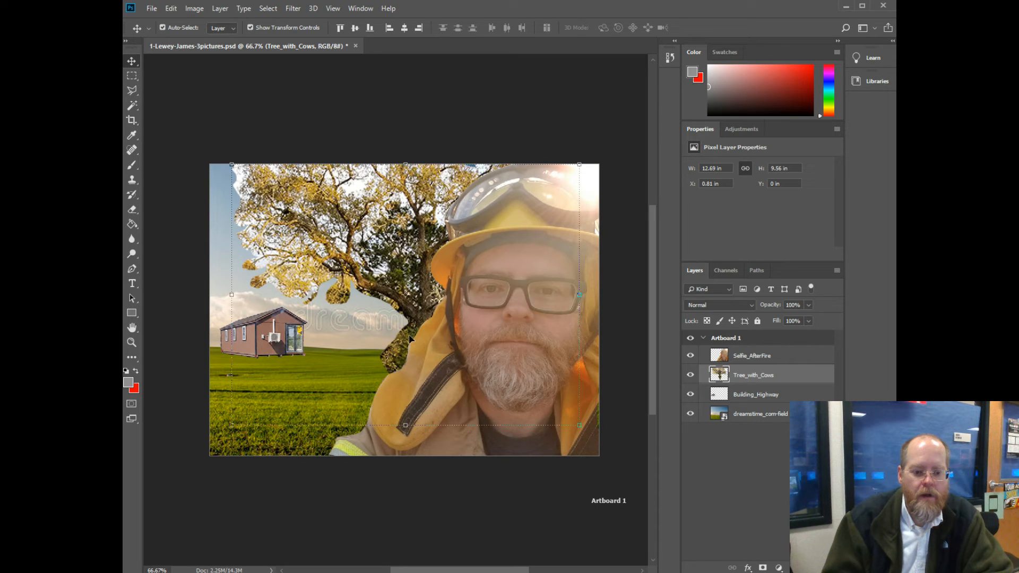
mouse_move(418, 338)
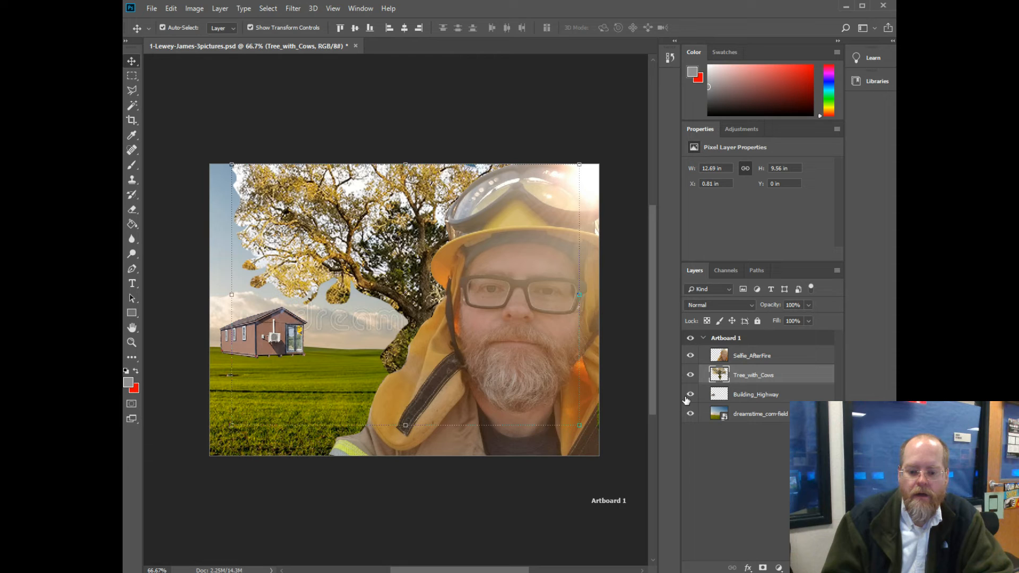
left_click(690, 355)
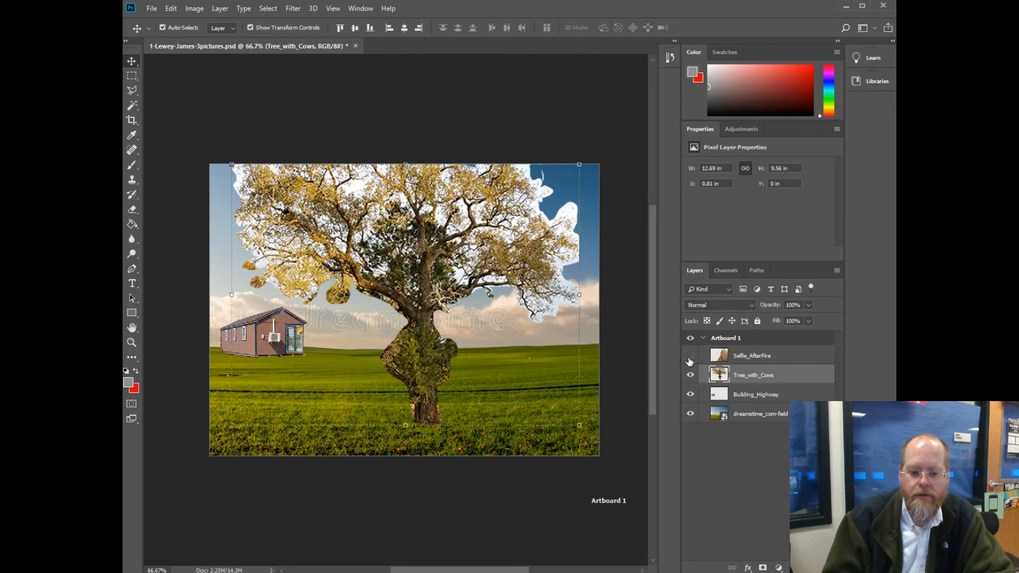
left_click(690, 356)
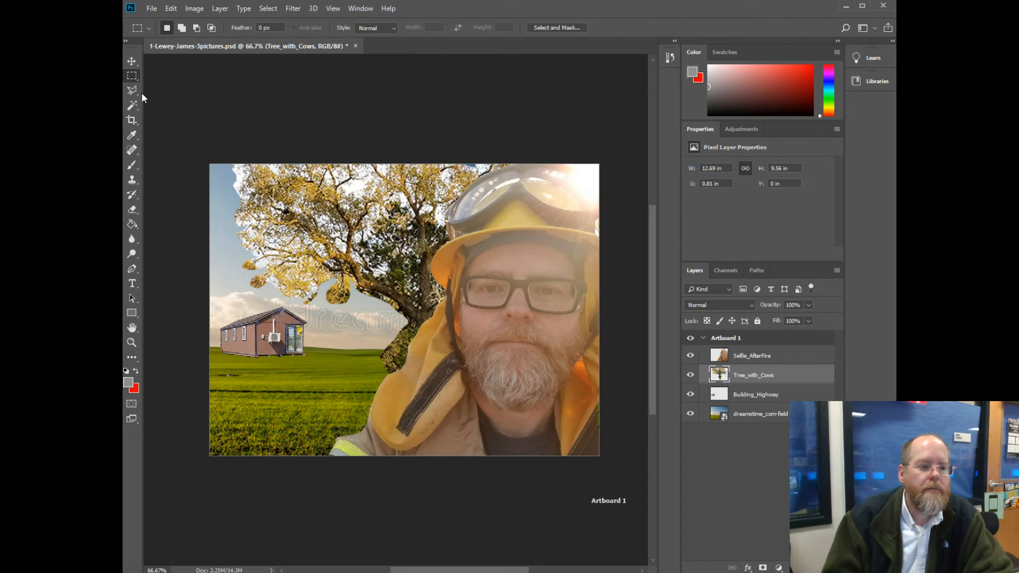
left_click(132, 105)
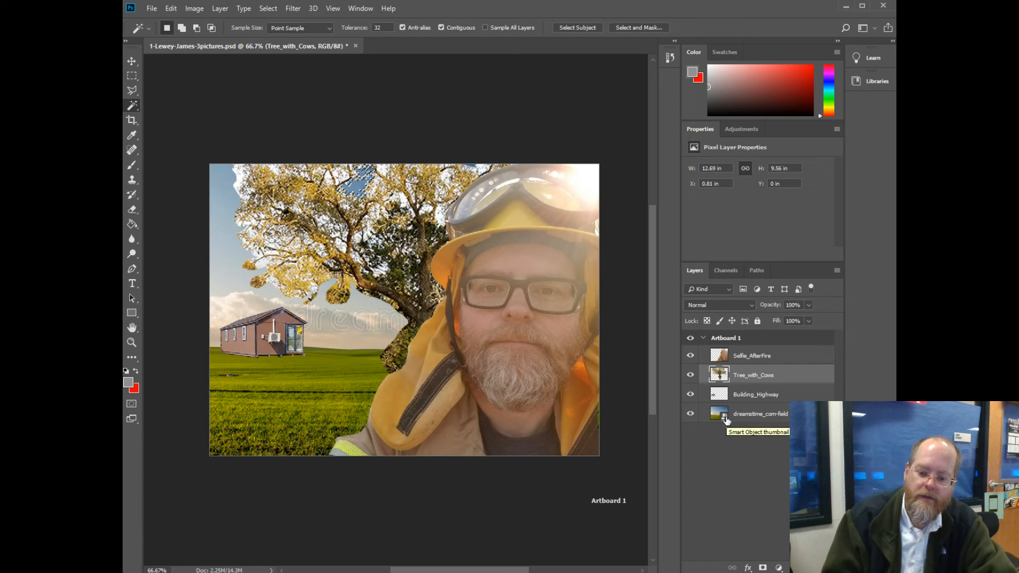
right_click(726, 413)
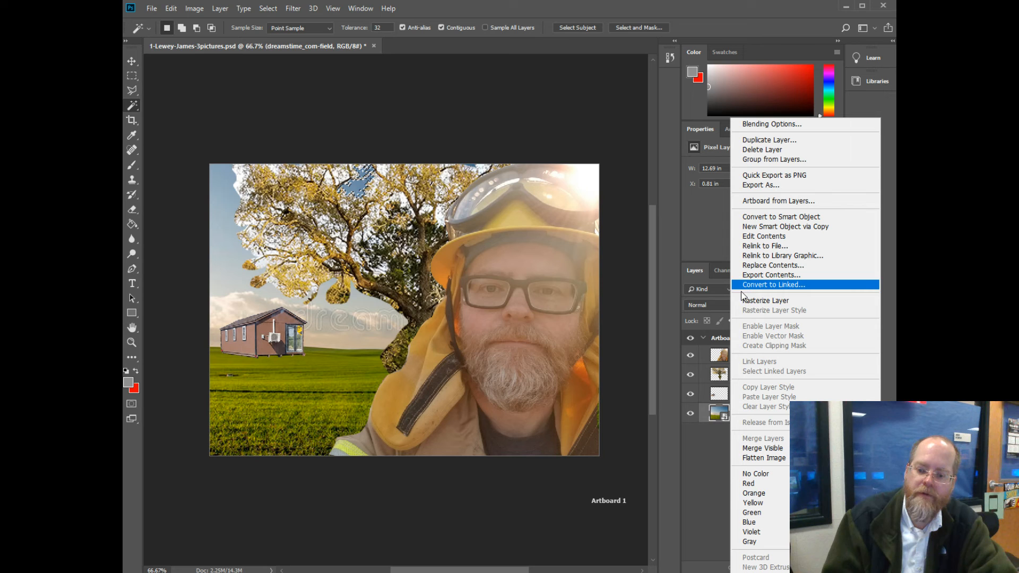
mouse_move(766, 300)
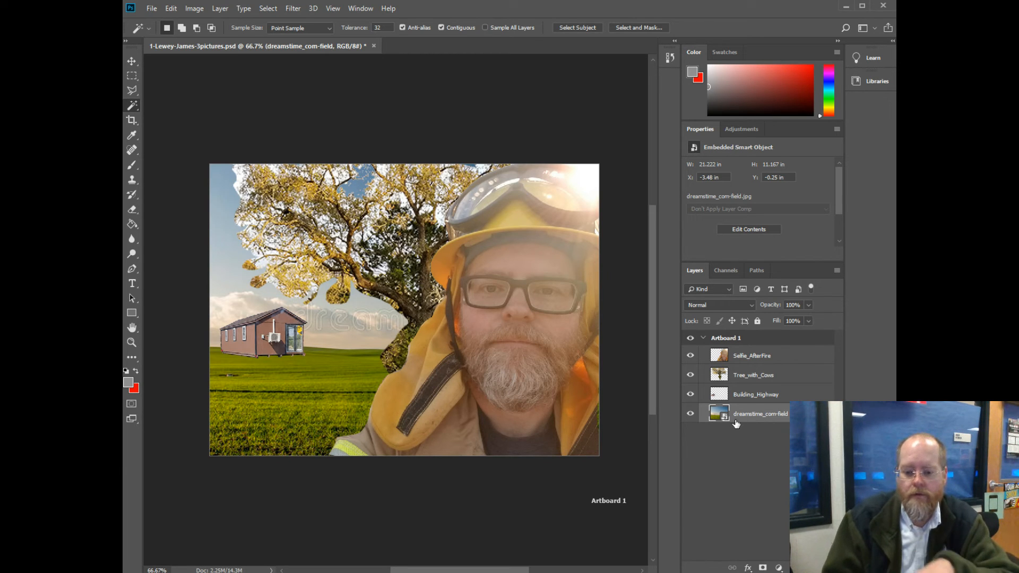
left_click(753, 374)
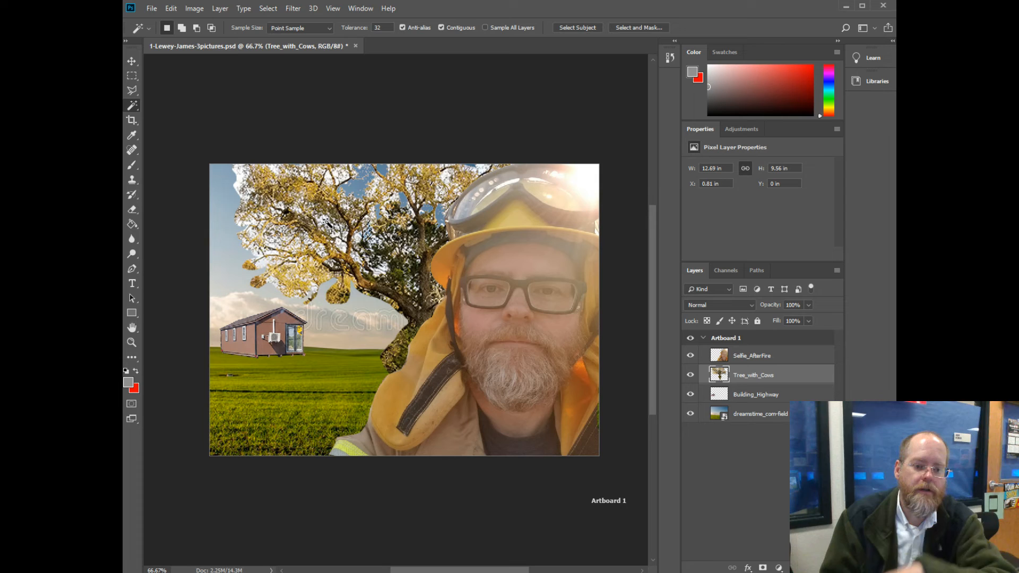
left_click(133, 76)
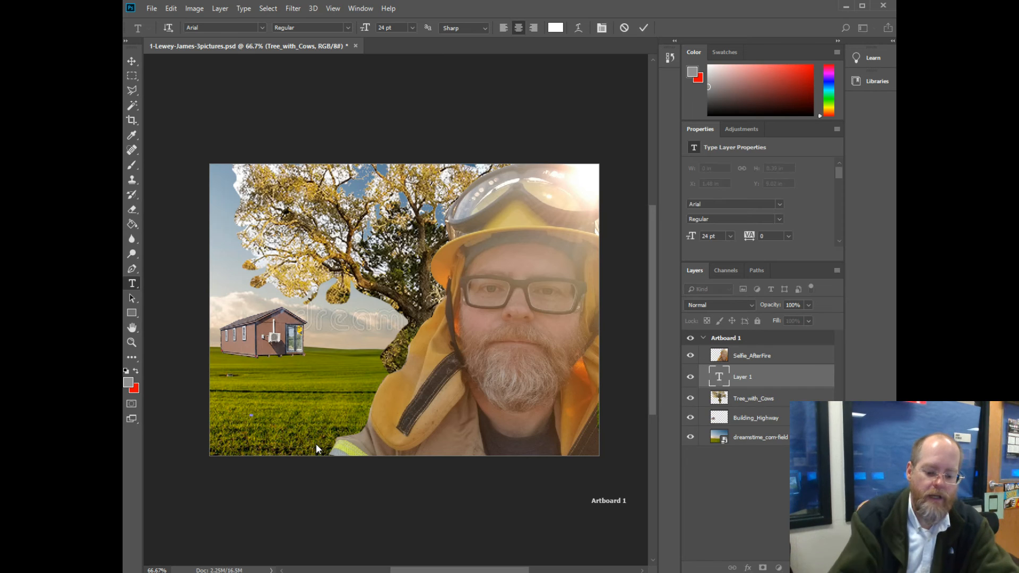
Type 'James Lewey' in the lower-left and set its colour to blue in the Color Picker
type("James Lewey")
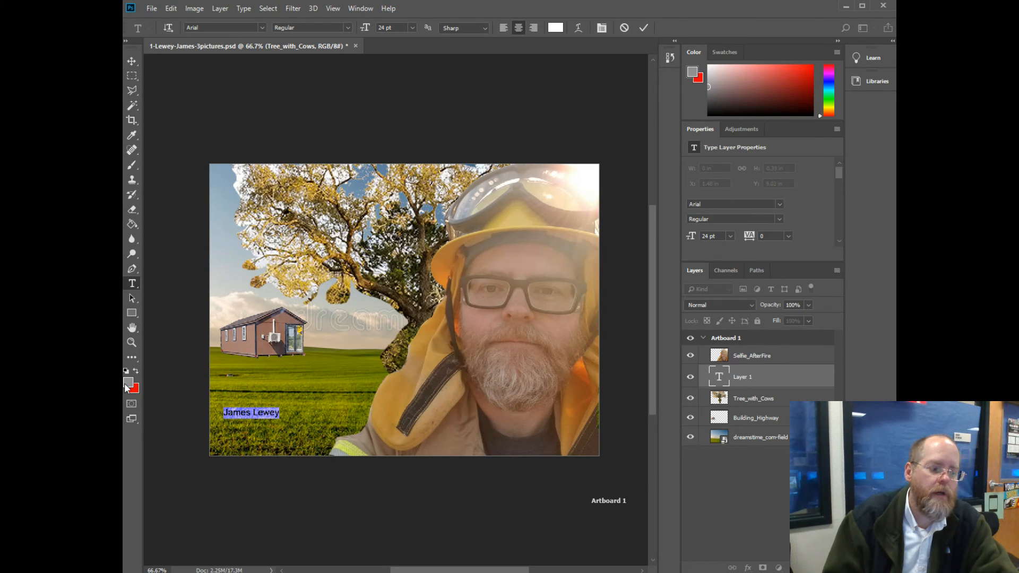
left_click(128, 384)
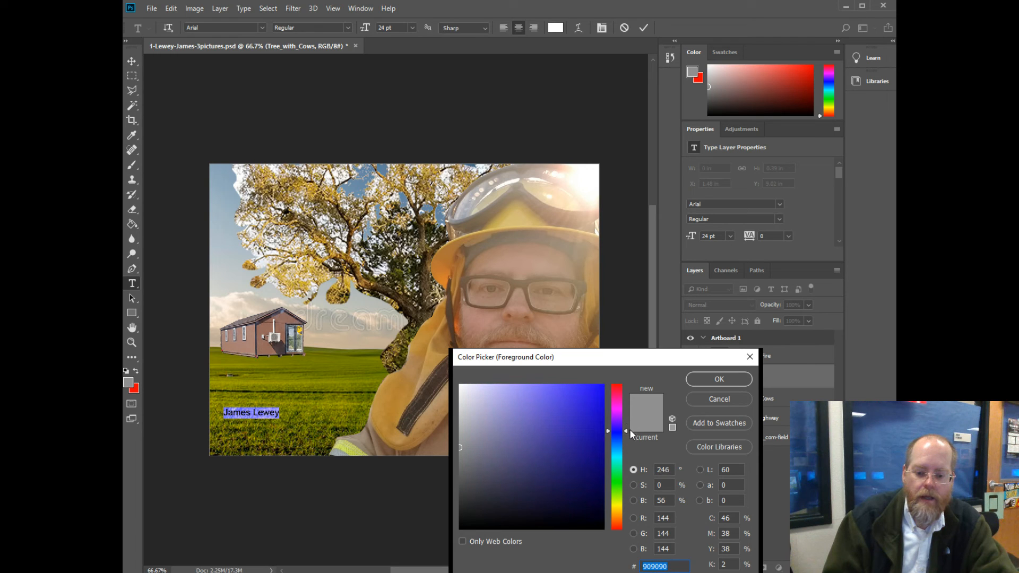
left_click(600, 385)
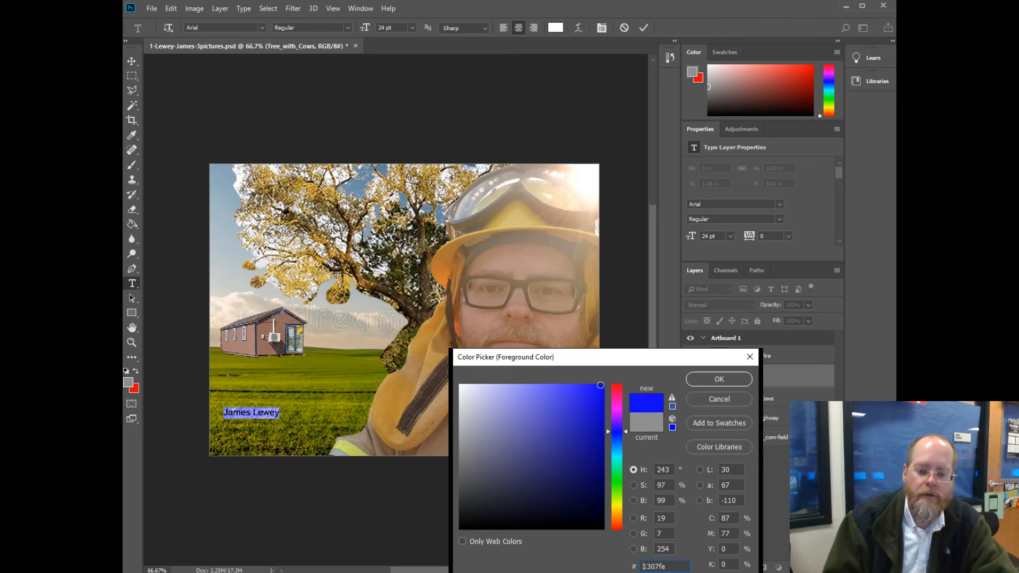
left_click(719, 379)
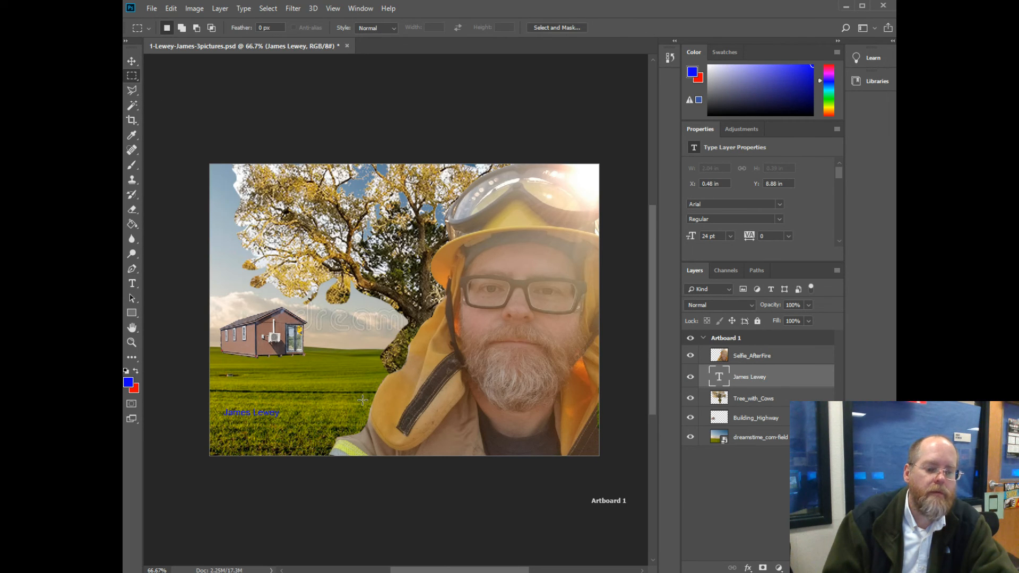
left_click(131, 284)
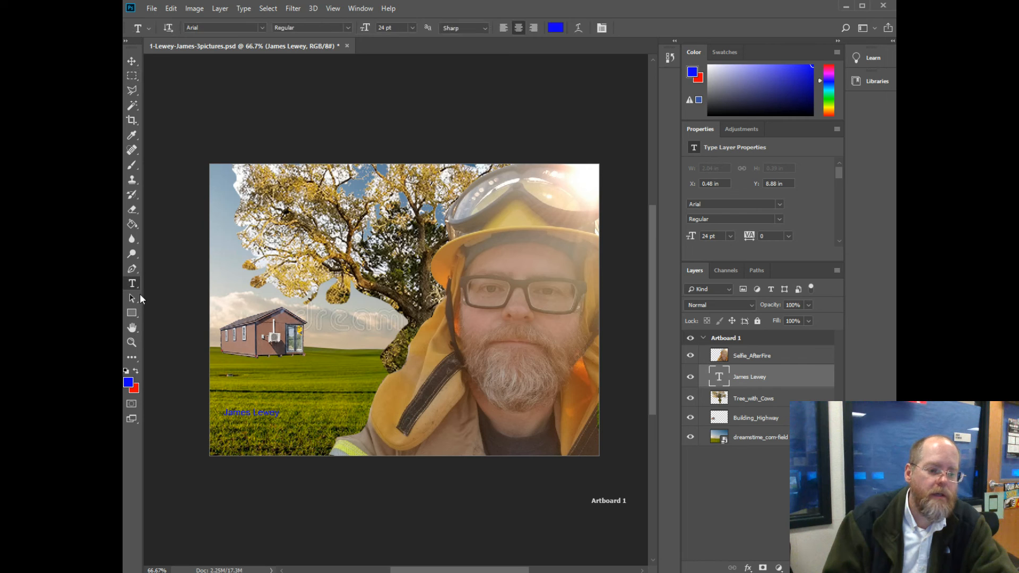
double_click(251, 412)
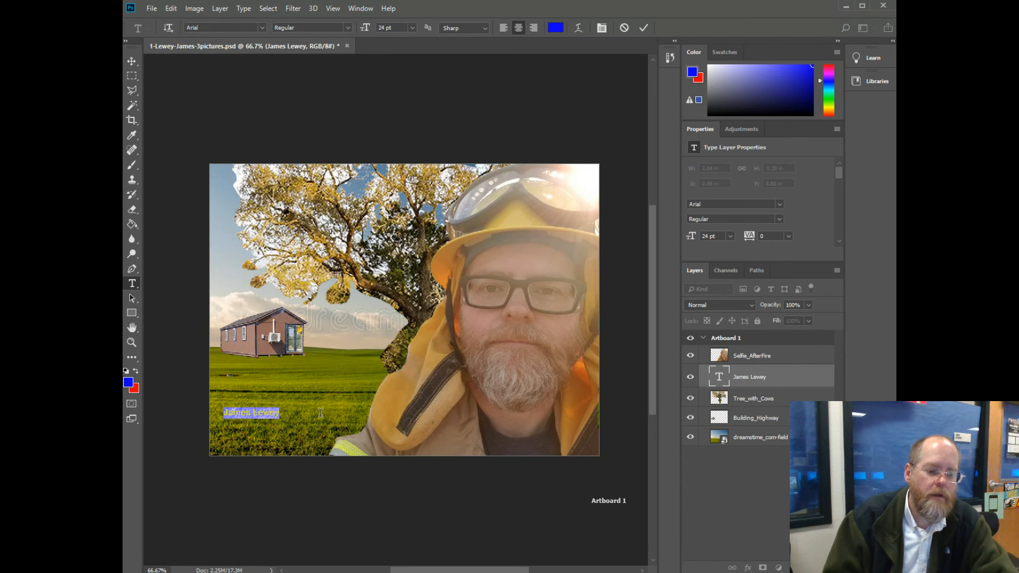
left_click(555, 27)
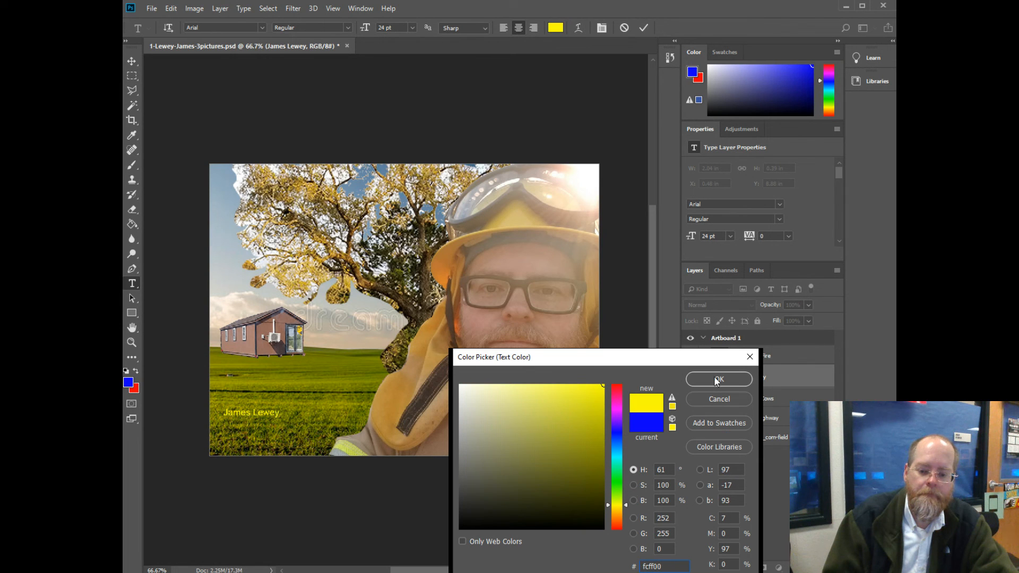
left_click(719, 379)
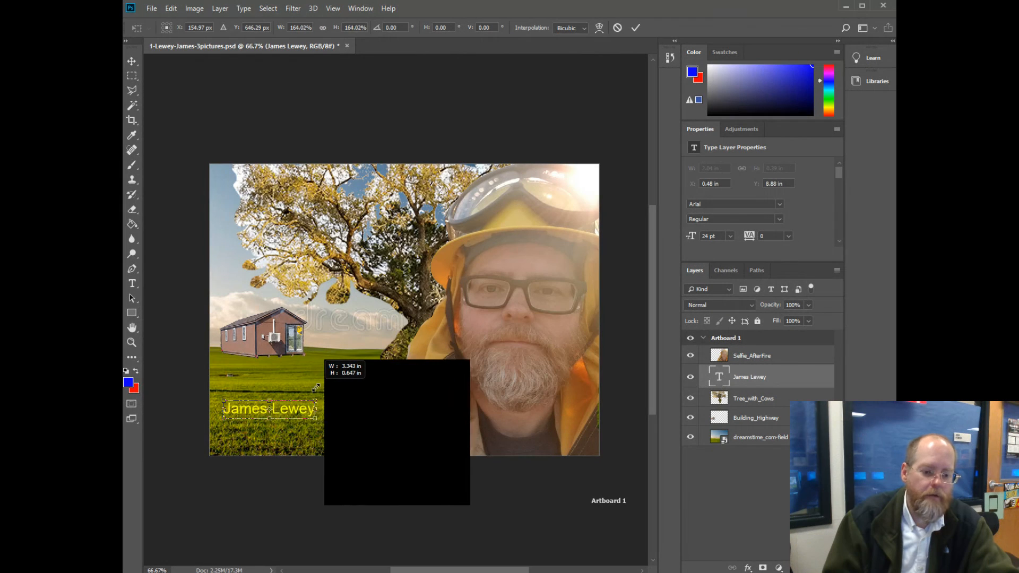
left_click_drag(316, 388, 362, 380)
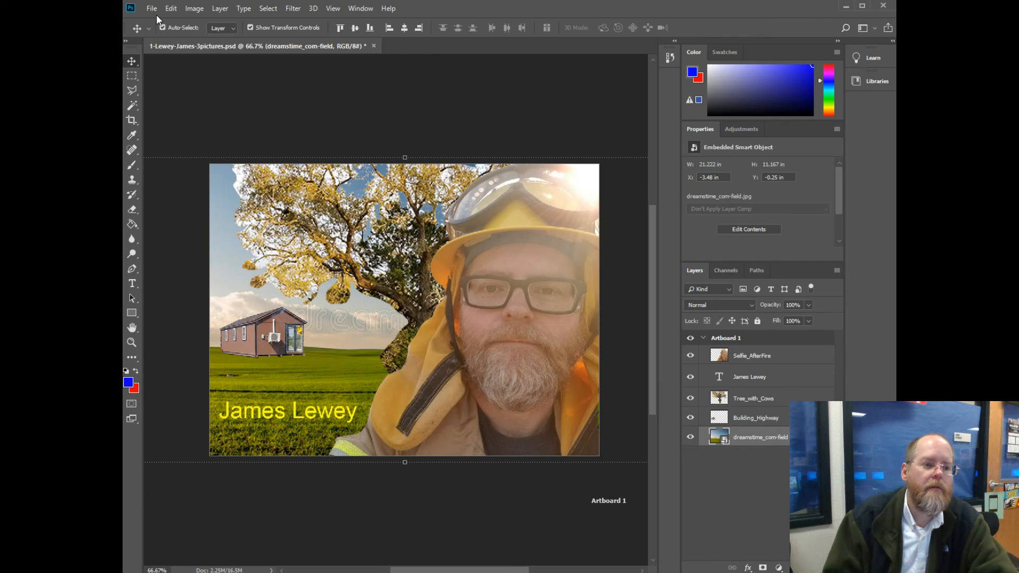
left_click(151, 9)
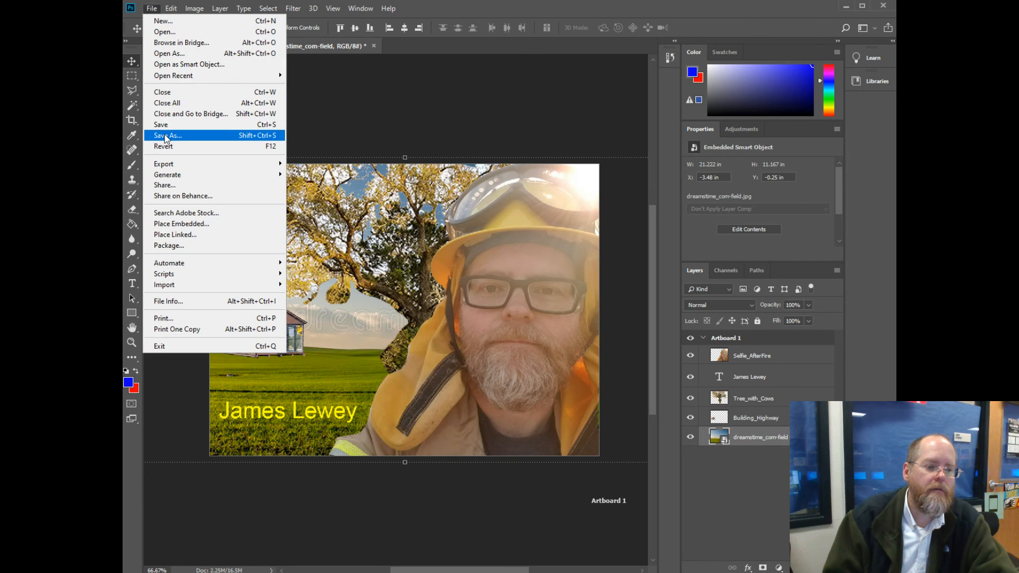
left_click(168, 135)
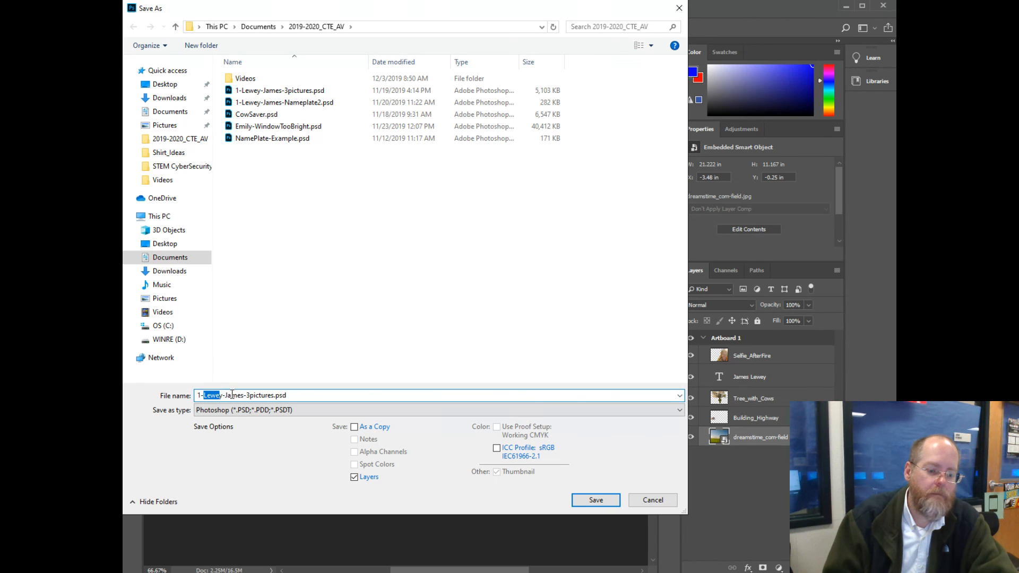
double_click(257, 395)
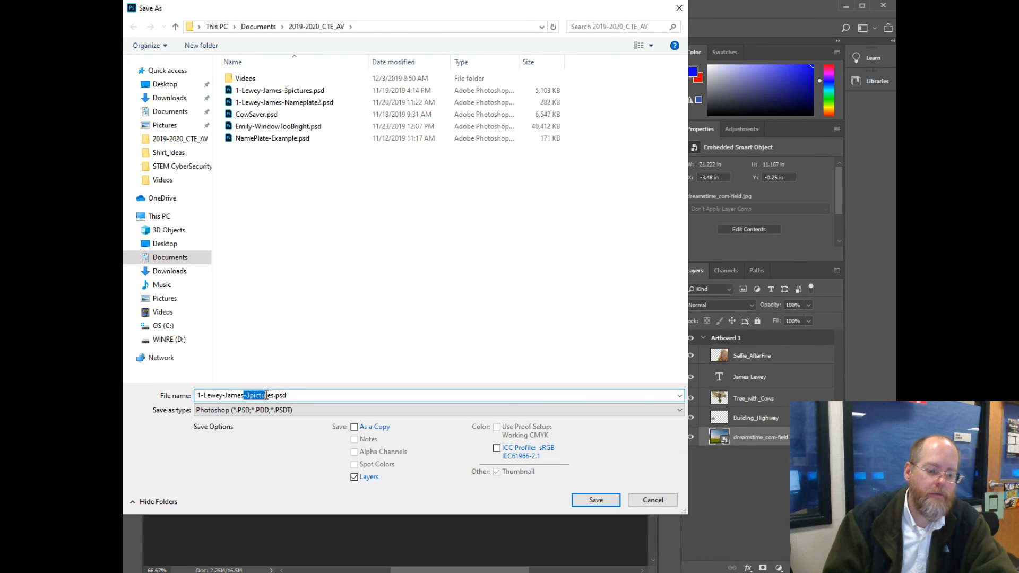
left_click(596, 500)
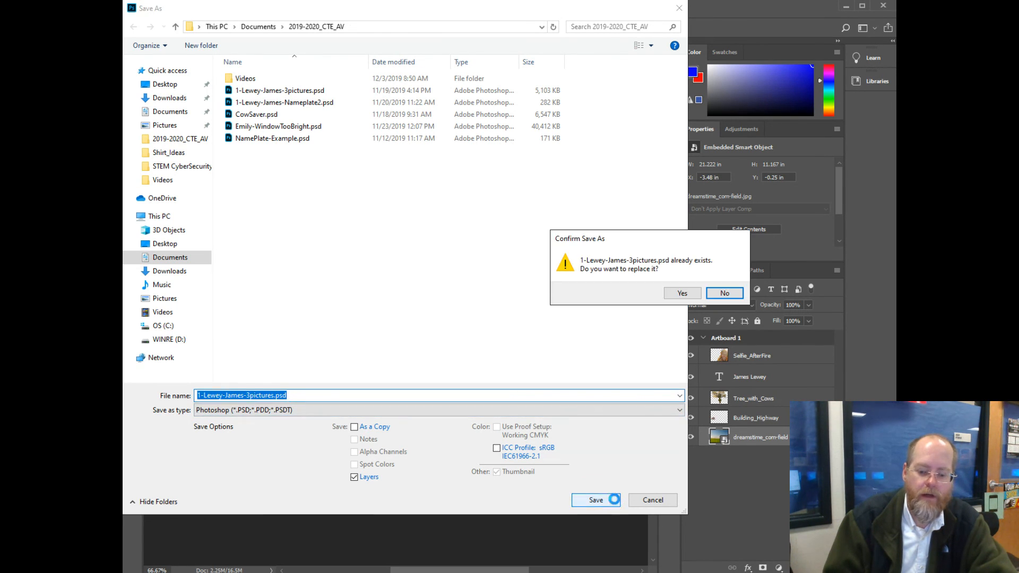
left_click(682, 293)
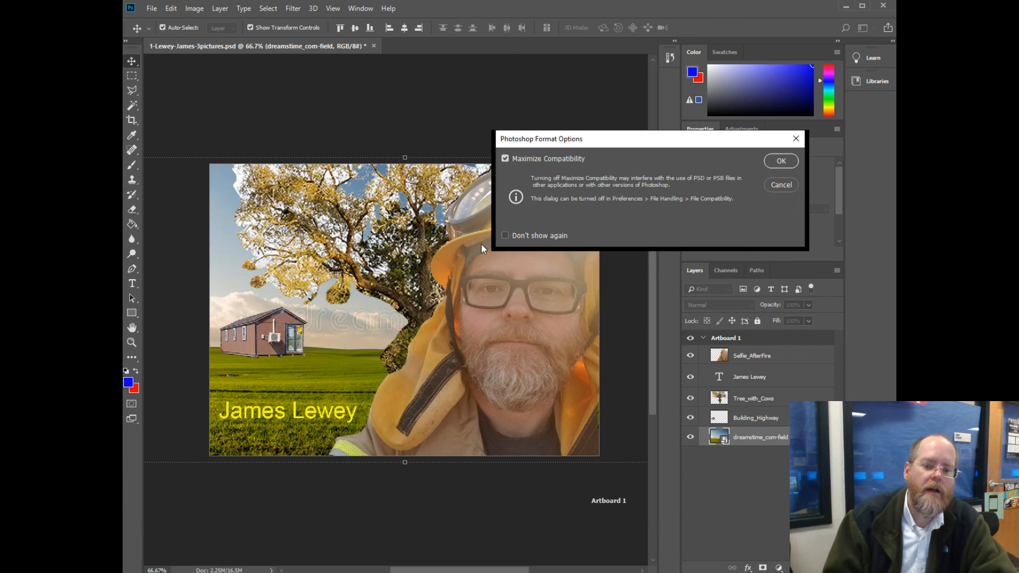
left_click(781, 161)
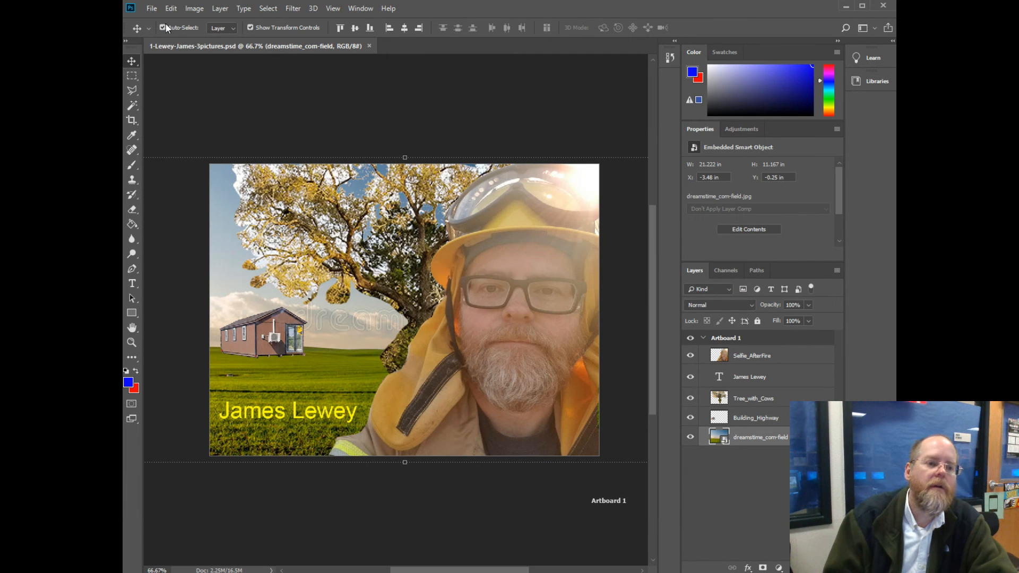
left_click(151, 9)
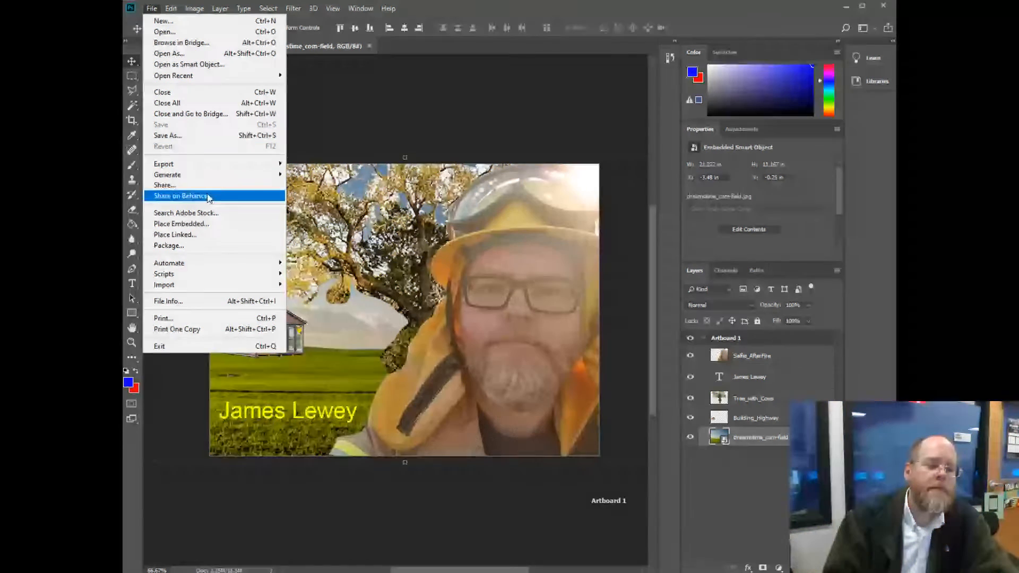
key("Escape")
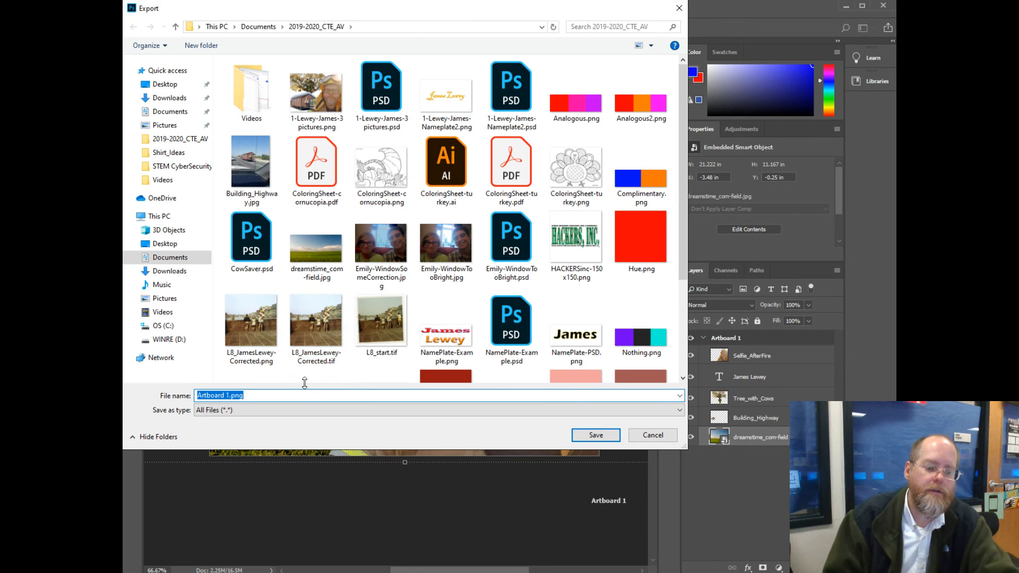
type("1-Lewey-James-Combined")
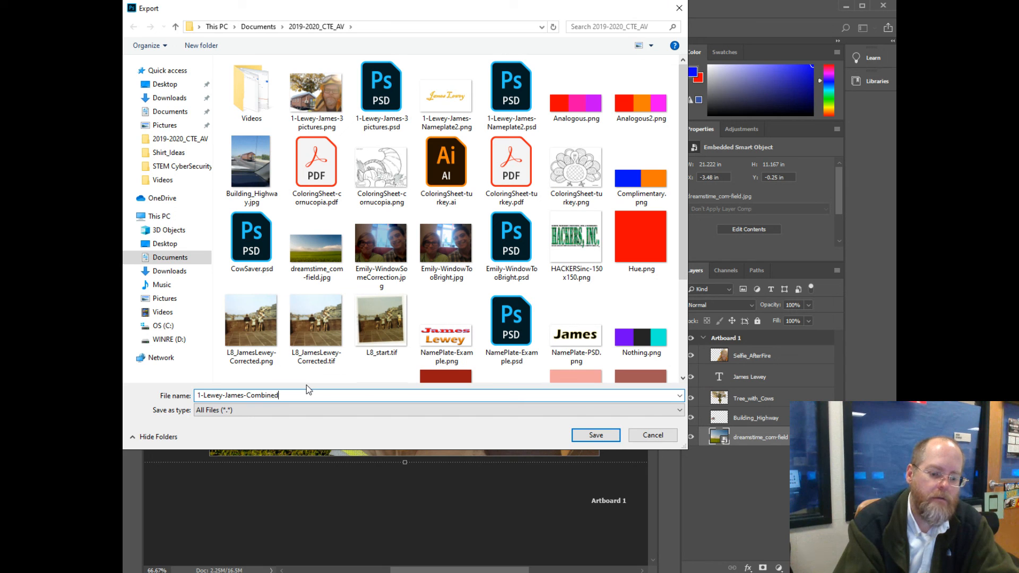
mouse_move(323, 393)
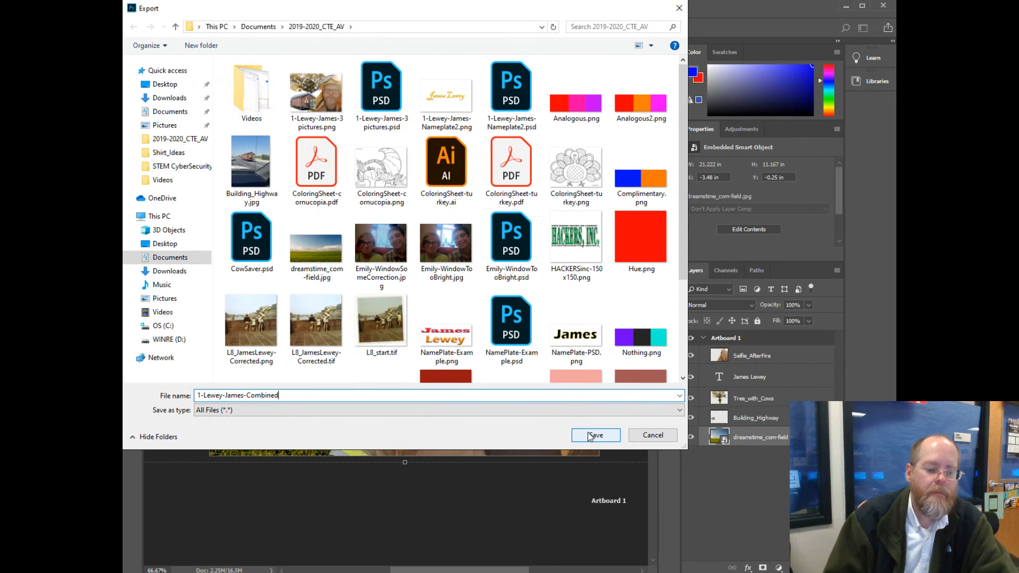
left_click(595, 435)
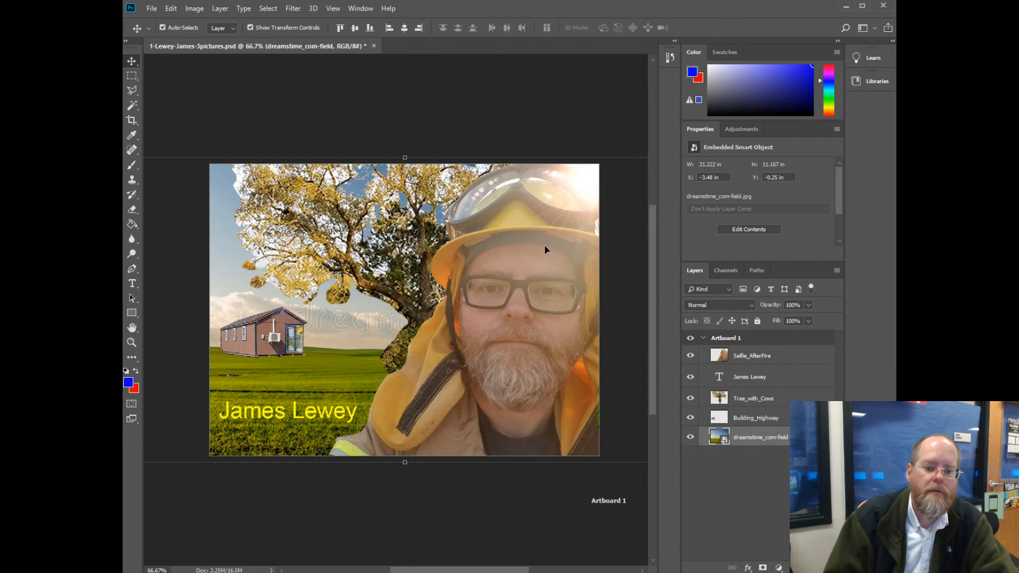
mouse_move(456, 257)
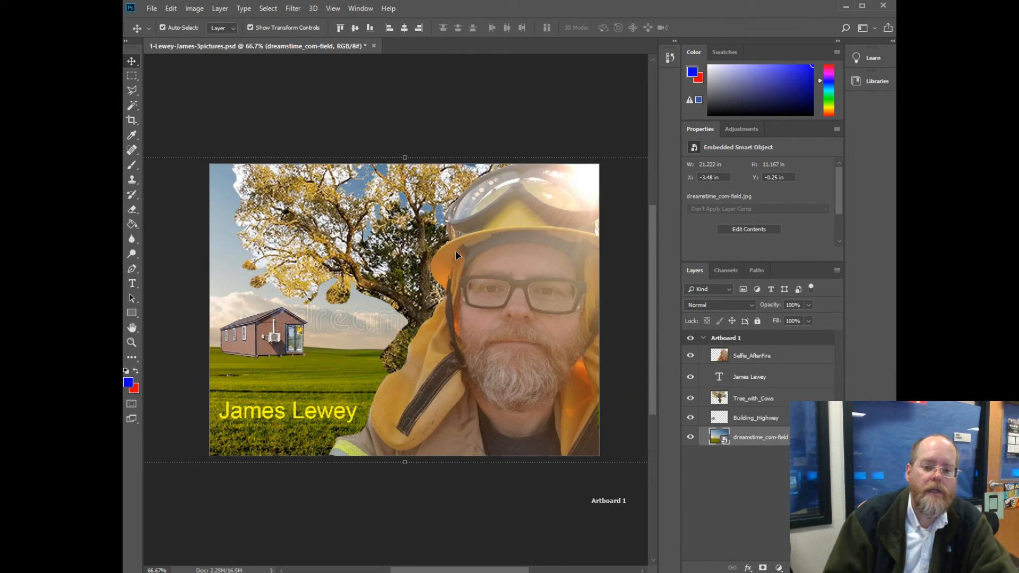
mouse_move(429, 453)
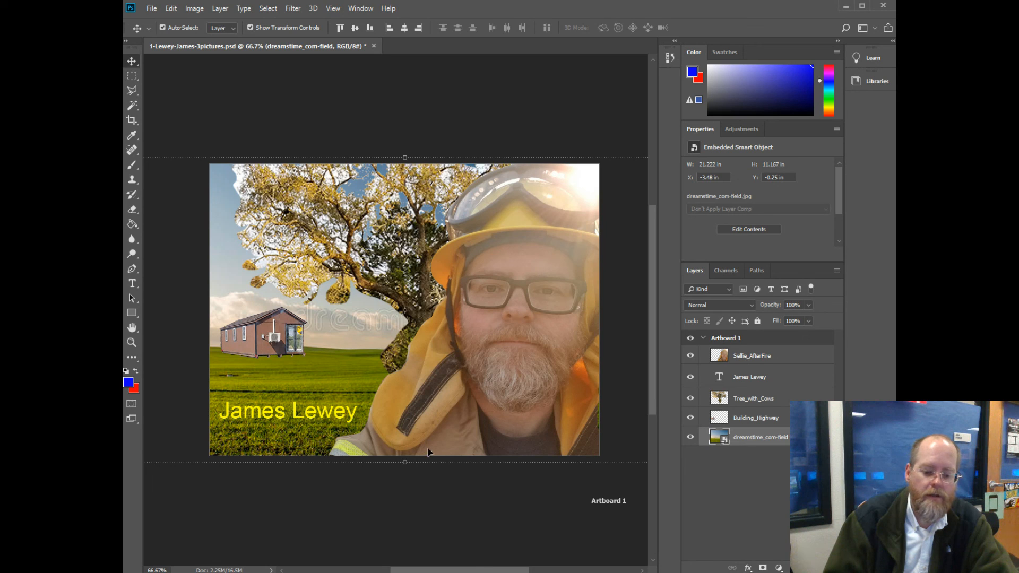